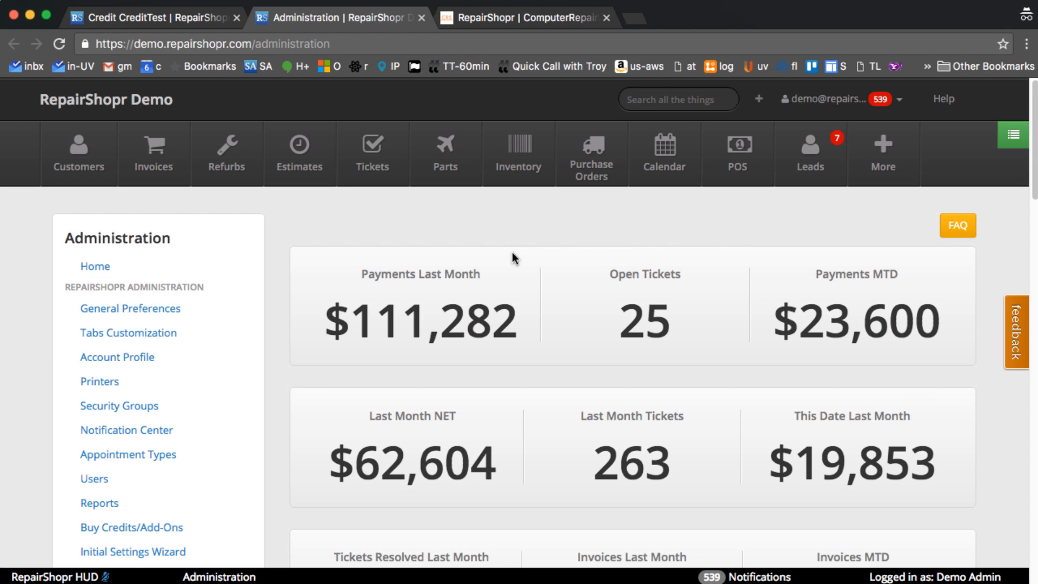
mouse_move(173, 43)
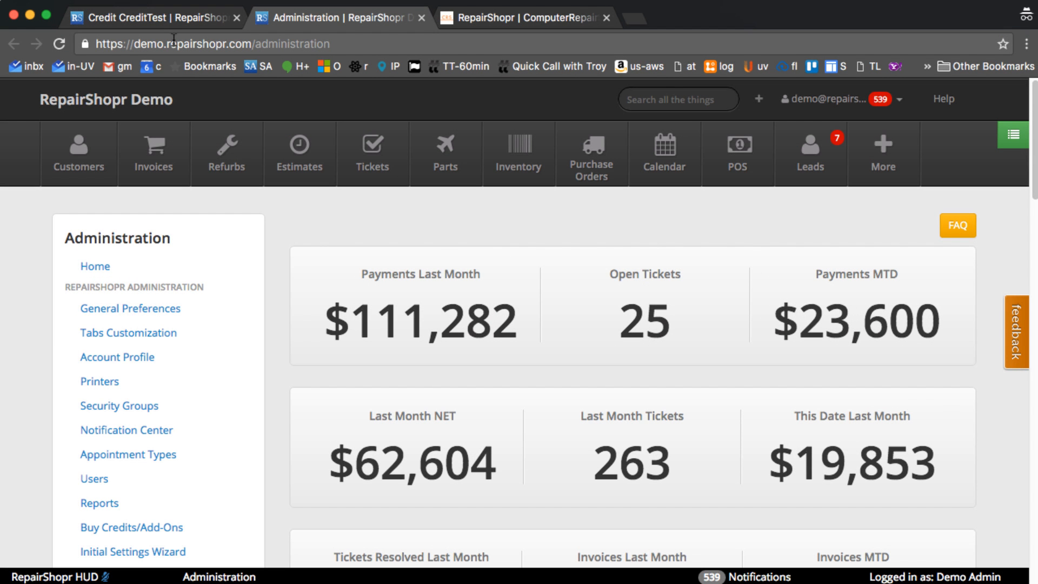
mouse_move(299, 220)
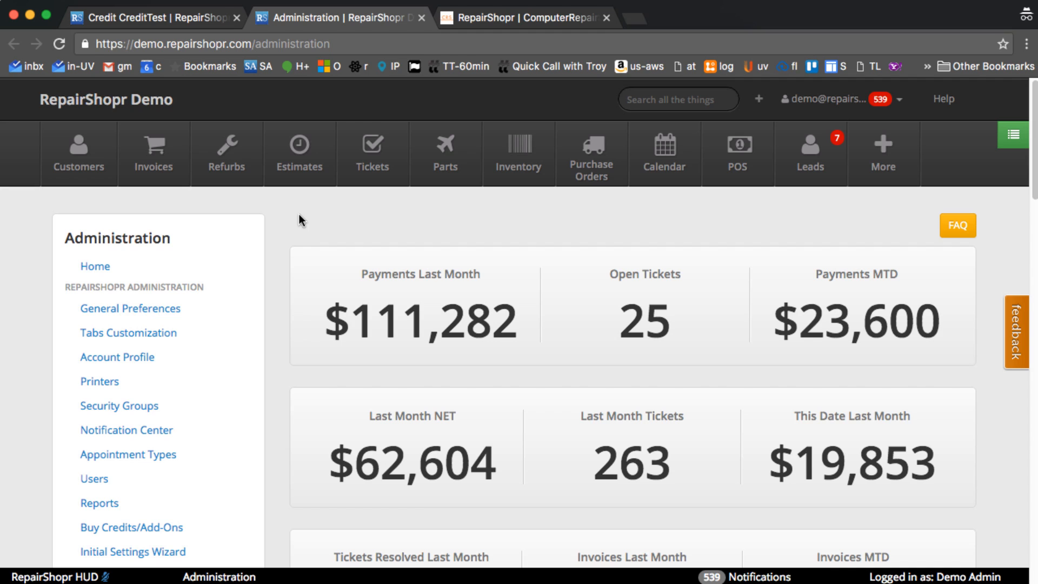
mouse_move(295, 219)
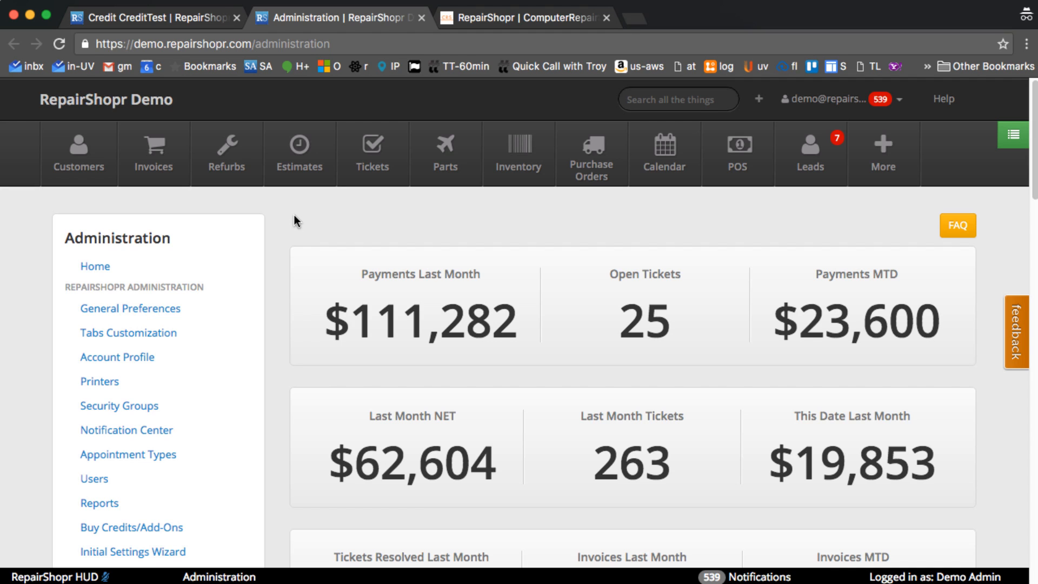
mouse_move(296, 221)
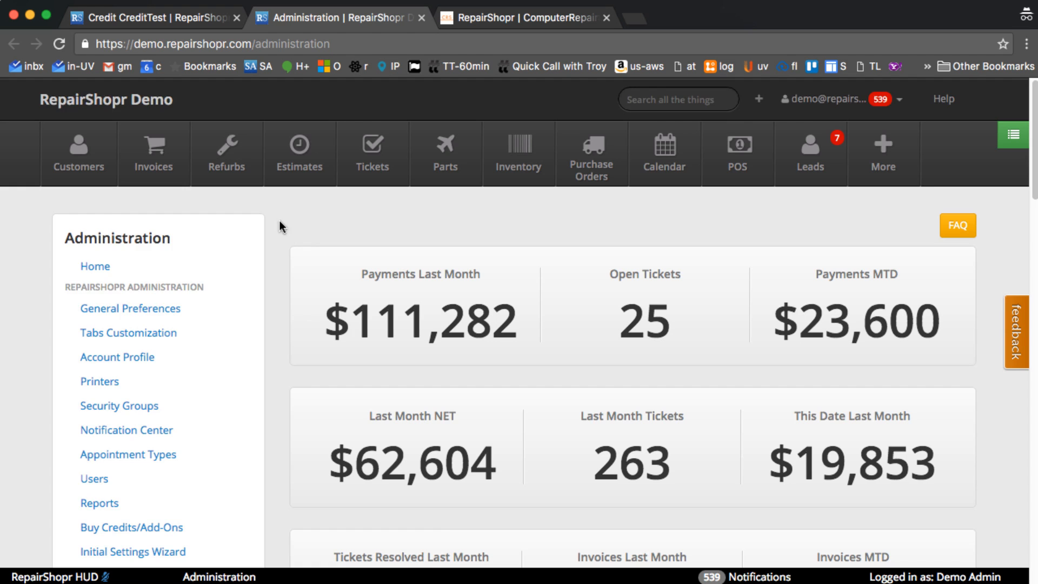
Confirm Customer Purchase Credit uses the Store Credit payment type in Payment Methods
scroll(down, 3)
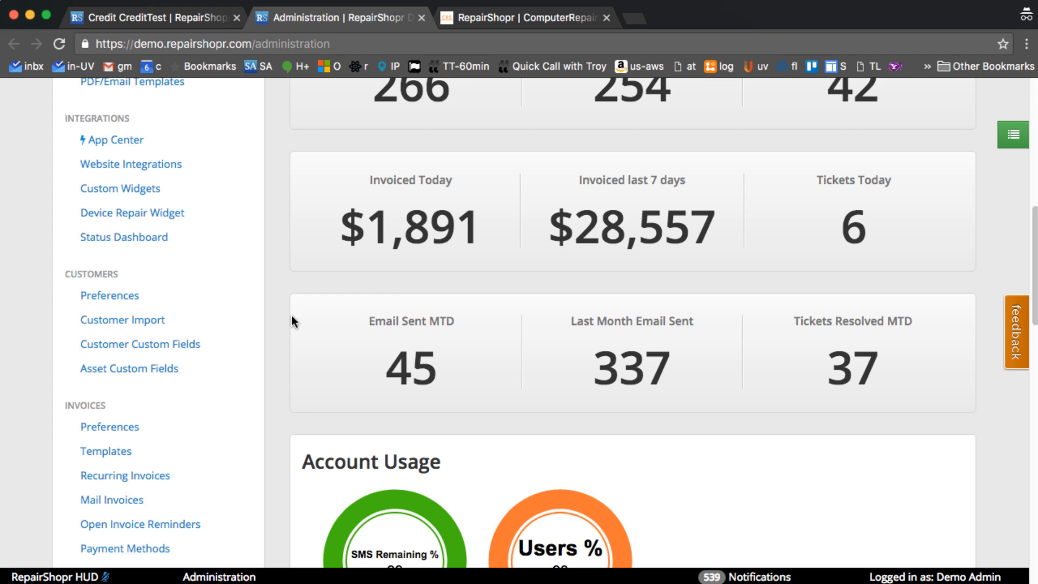
scroll(down, 3)
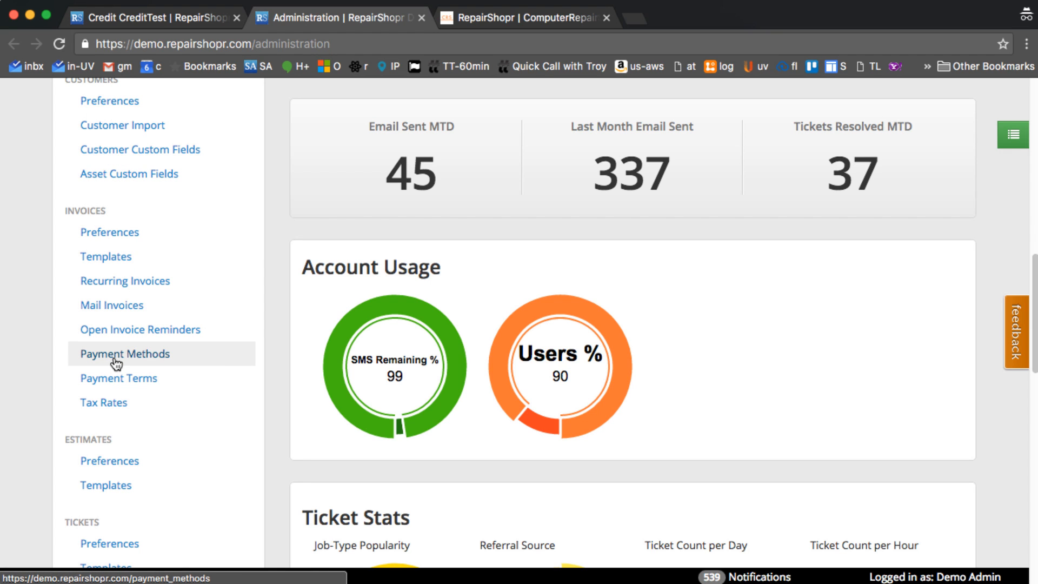
click(125, 353)
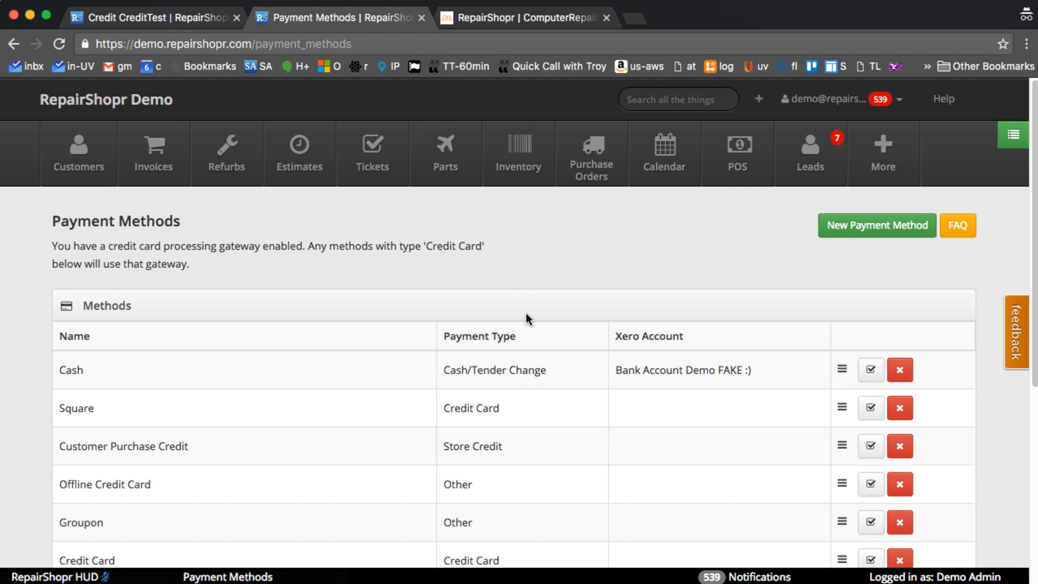
scroll(down, 3)
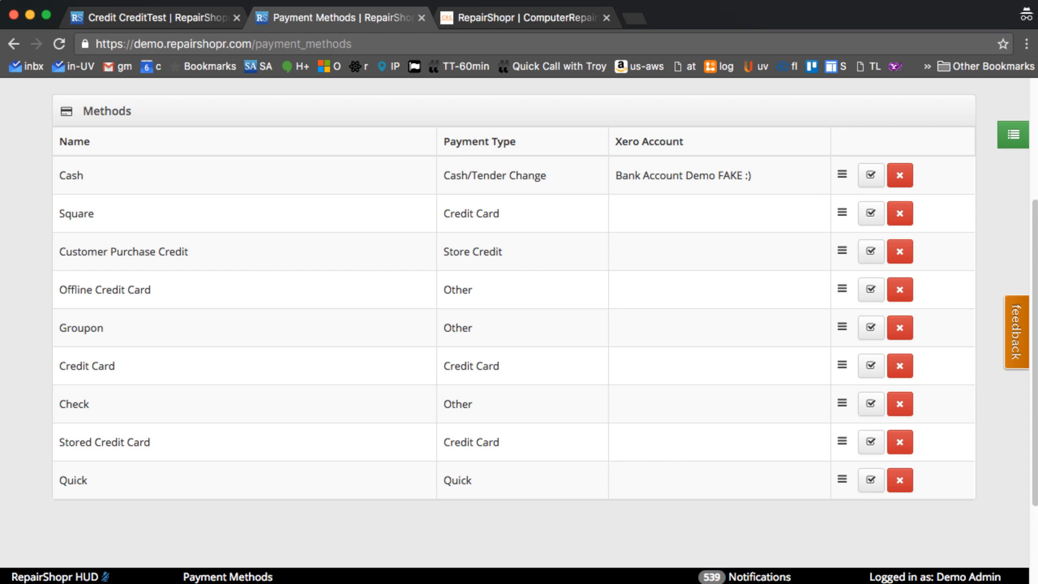
mouse_move(479, 280)
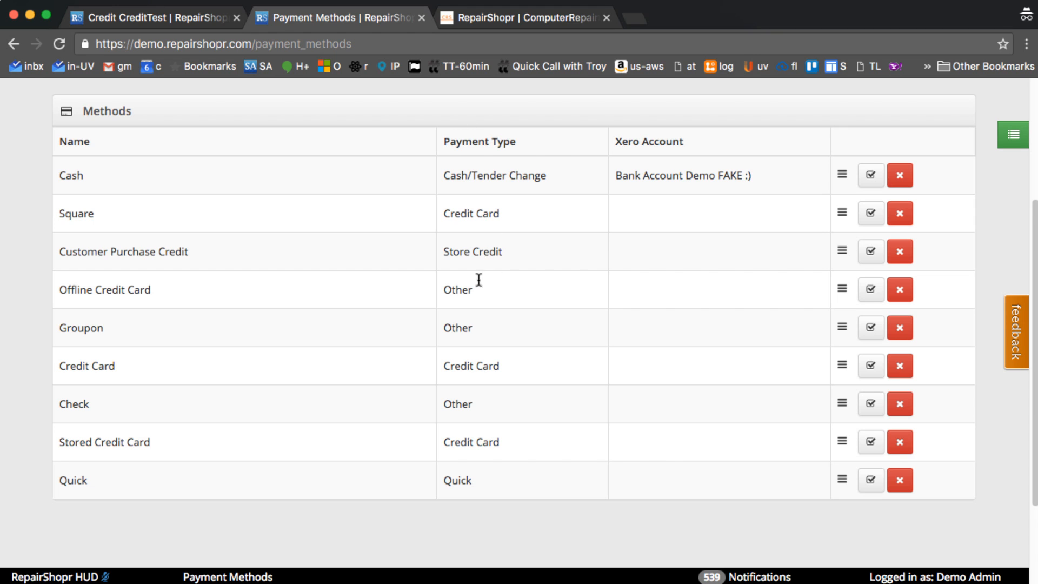
mouse_move(259, 293)
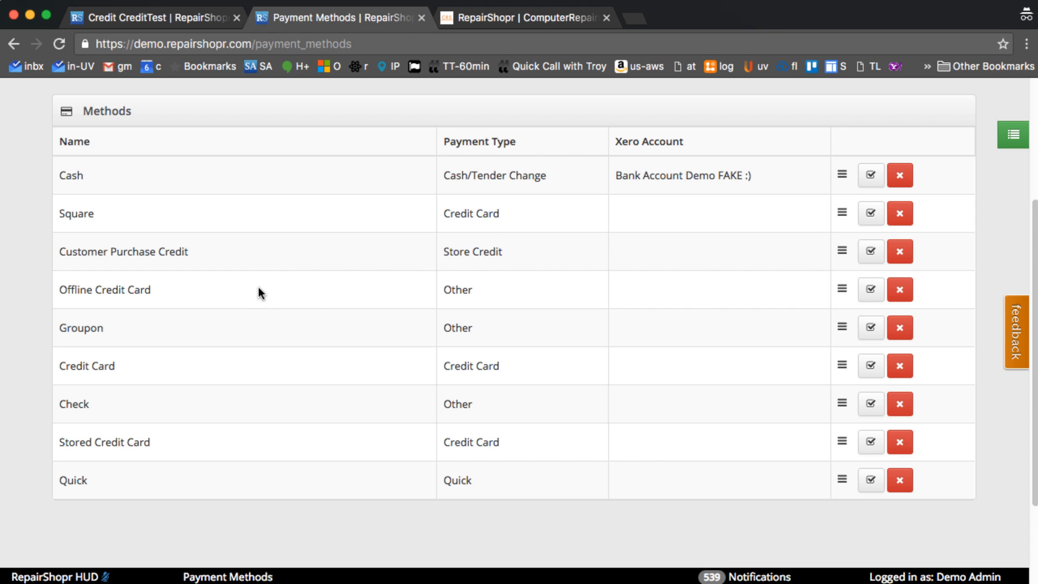
mouse_move(245, 312)
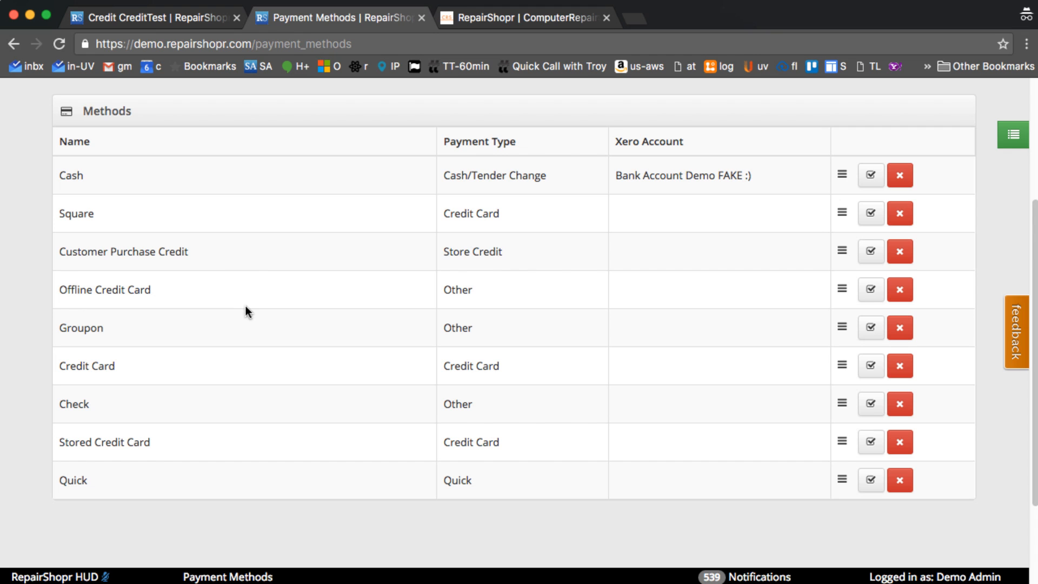
mouse_move(221, 277)
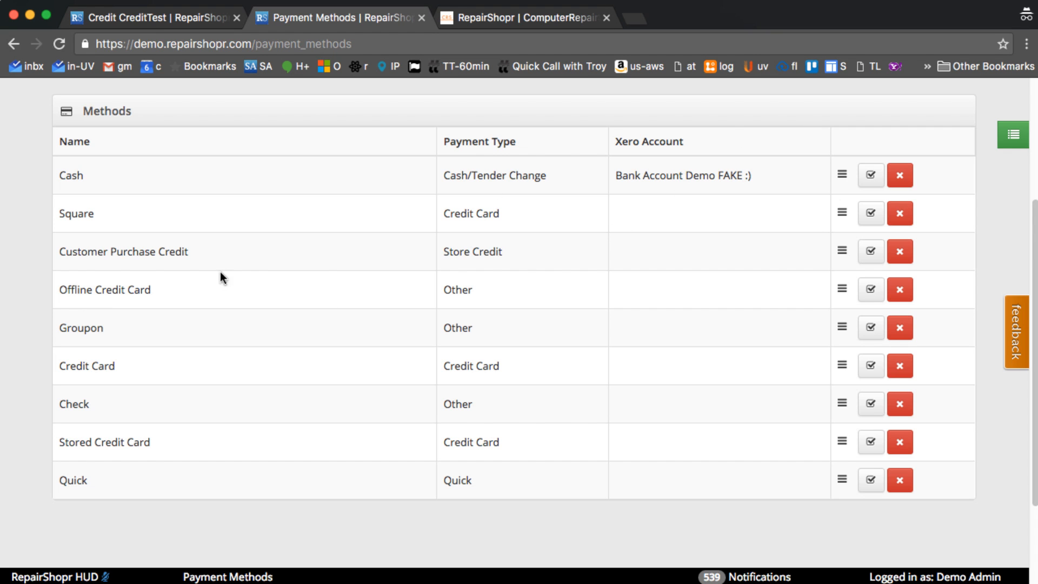
mouse_move(846, 249)
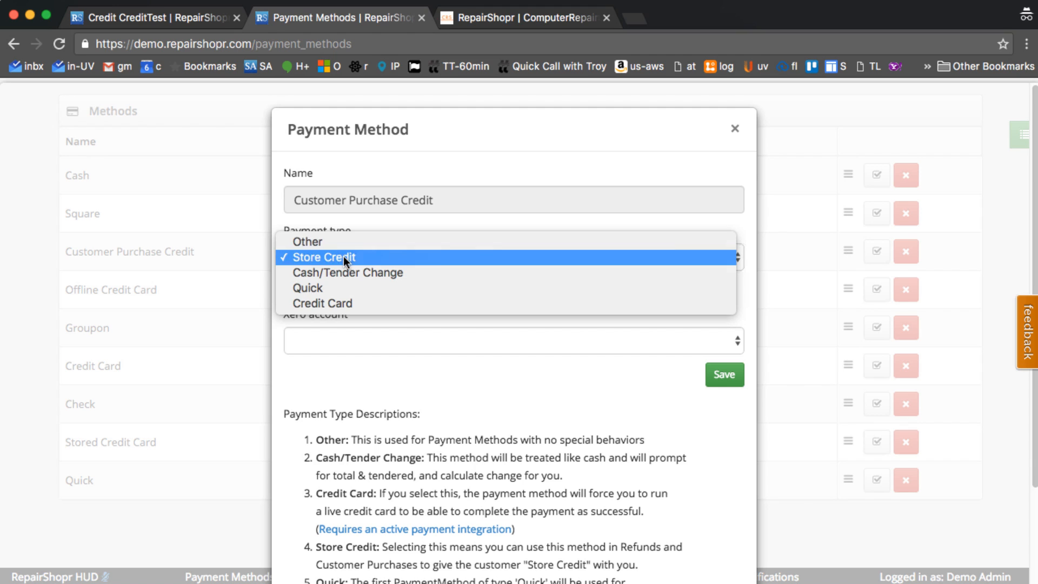
click(323, 257)
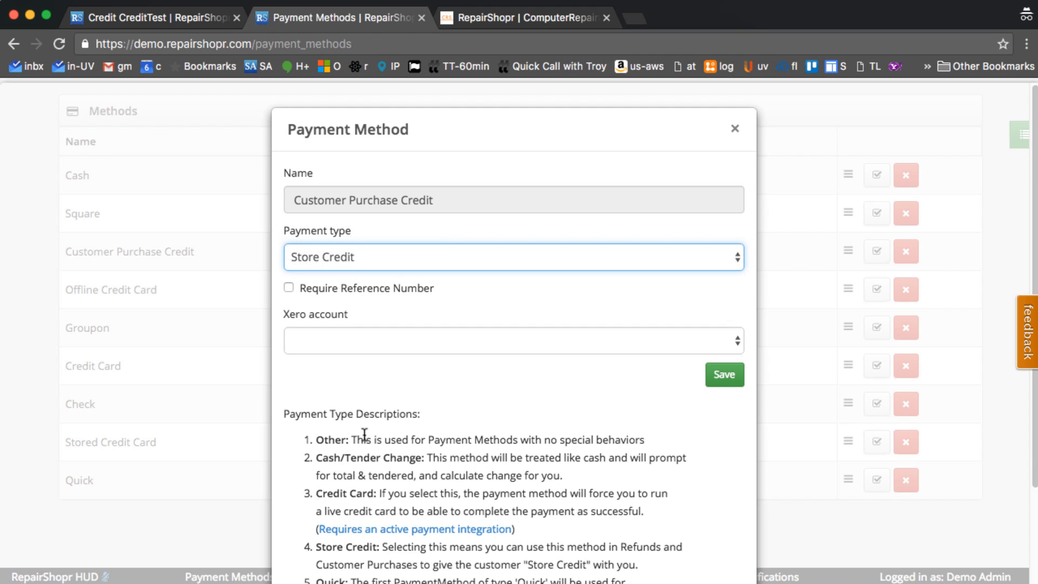
mouse_move(719, 169)
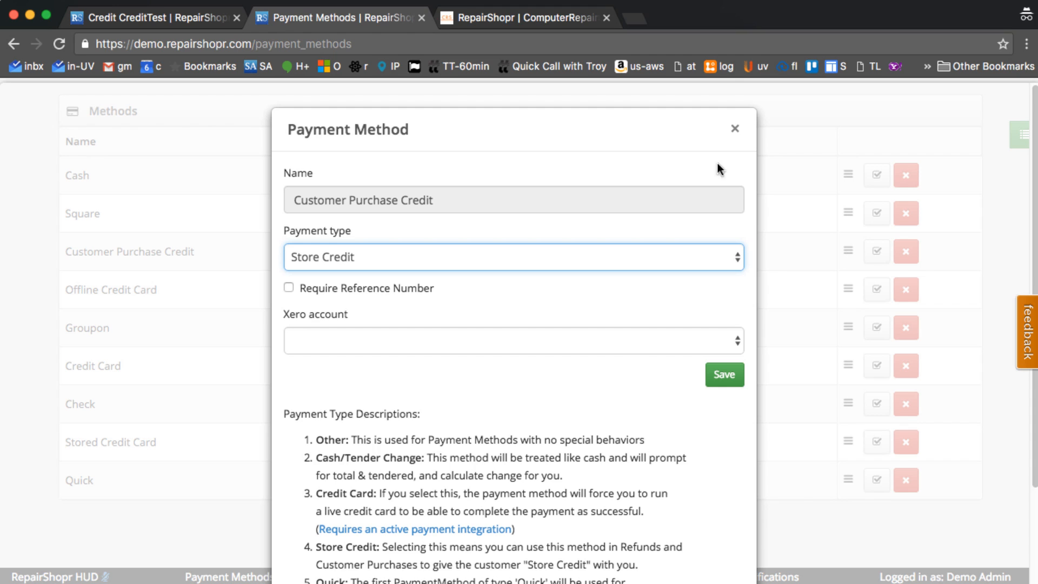
click(735, 128)
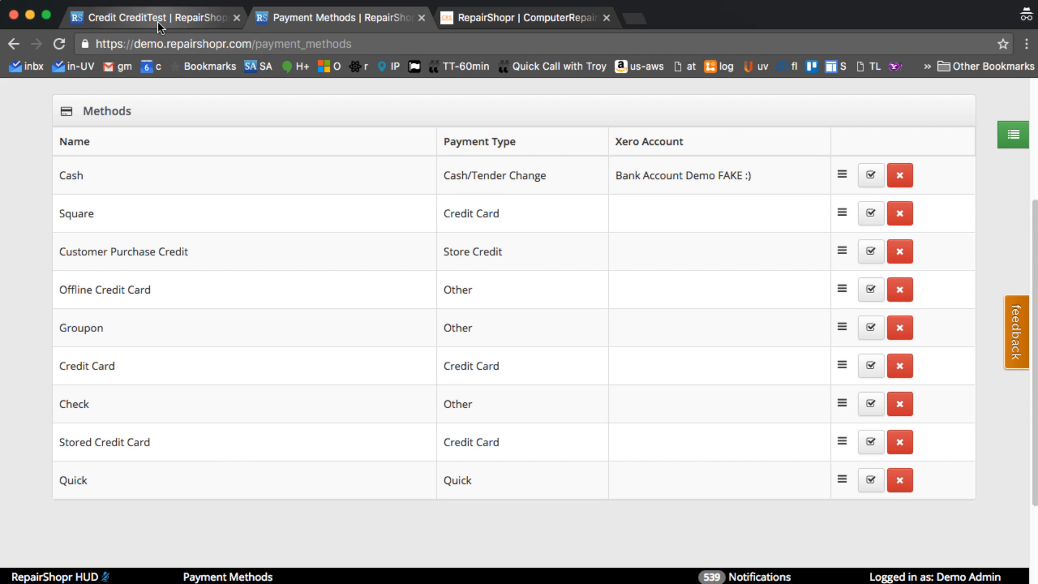
mouse_move(156, 17)
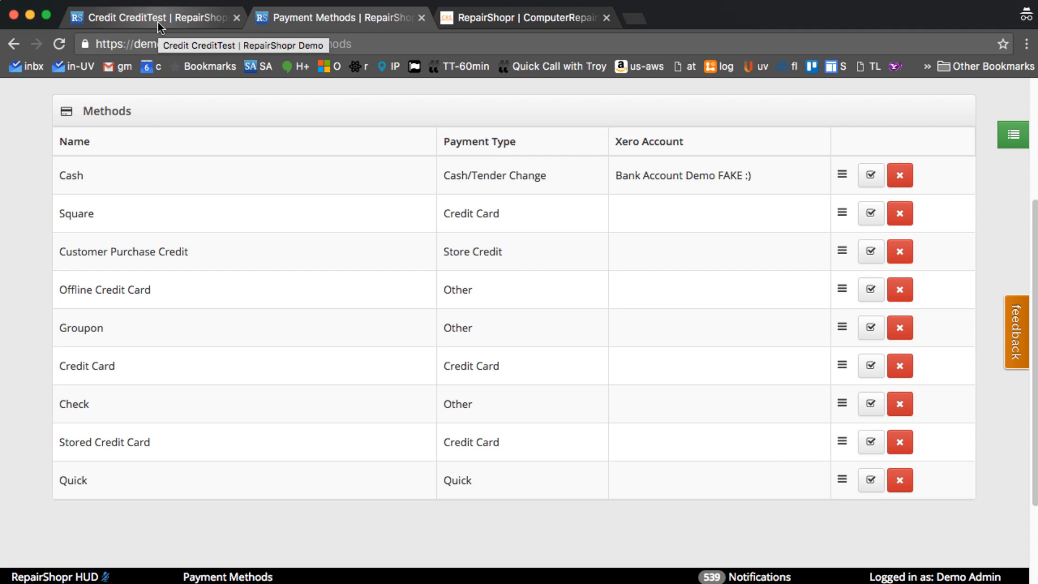
Start a store credit for Credit CreditTest on the Front Desk Register
click(153, 17)
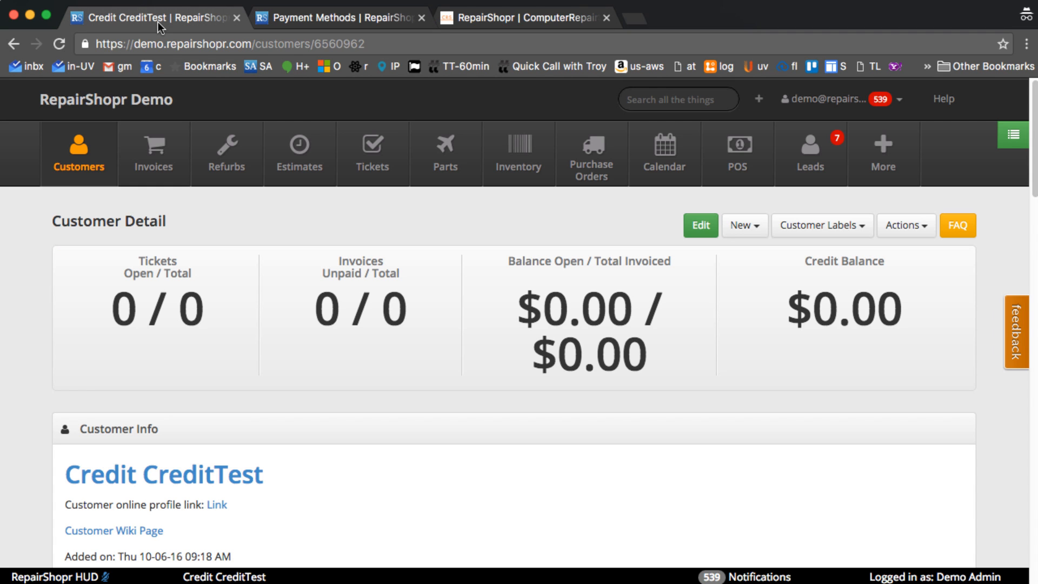
mouse_move(744, 225)
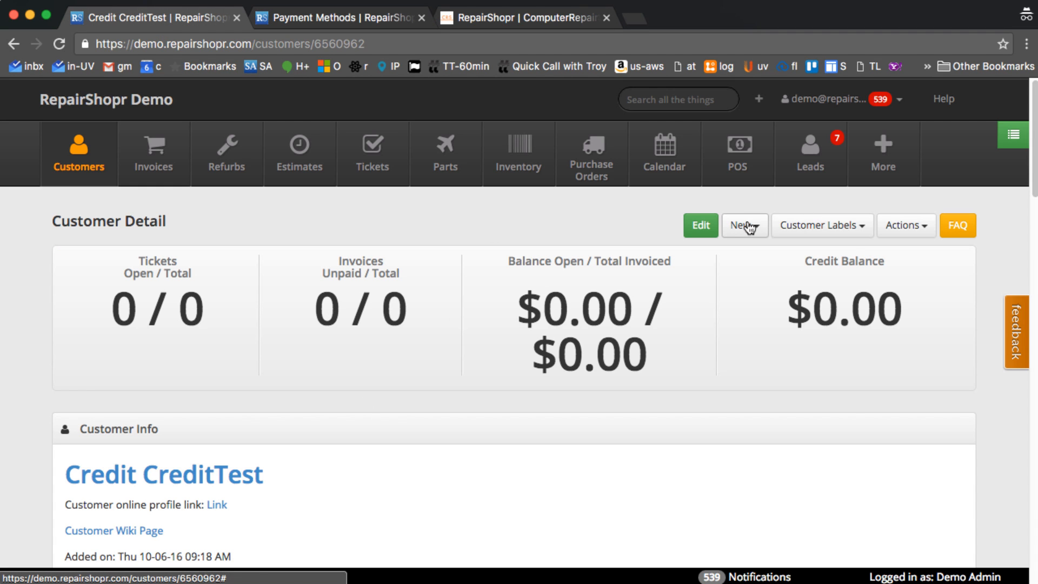
click(744, 225)
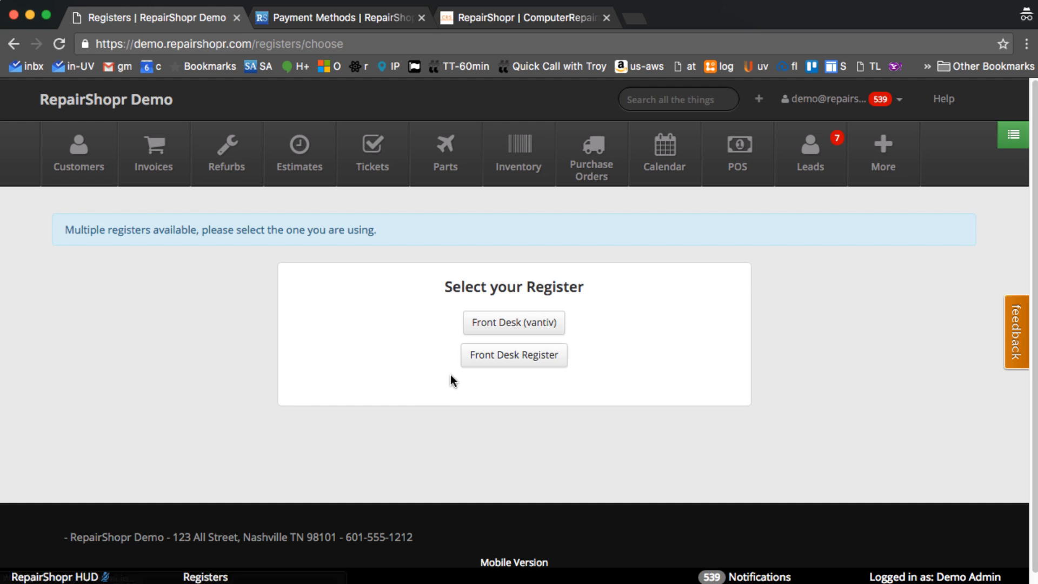
click(513, 355)
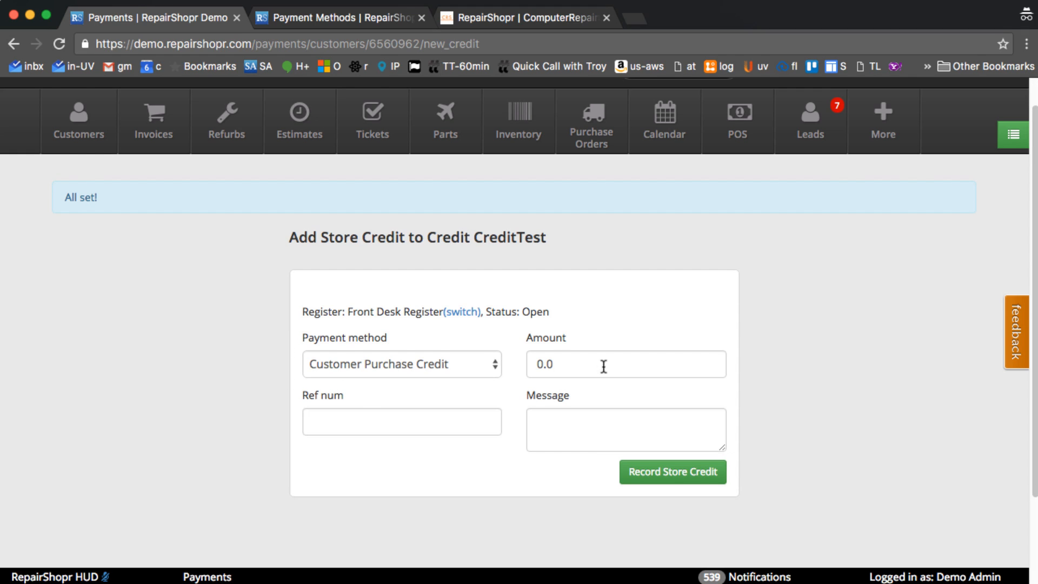
mouse_move(352, 216)
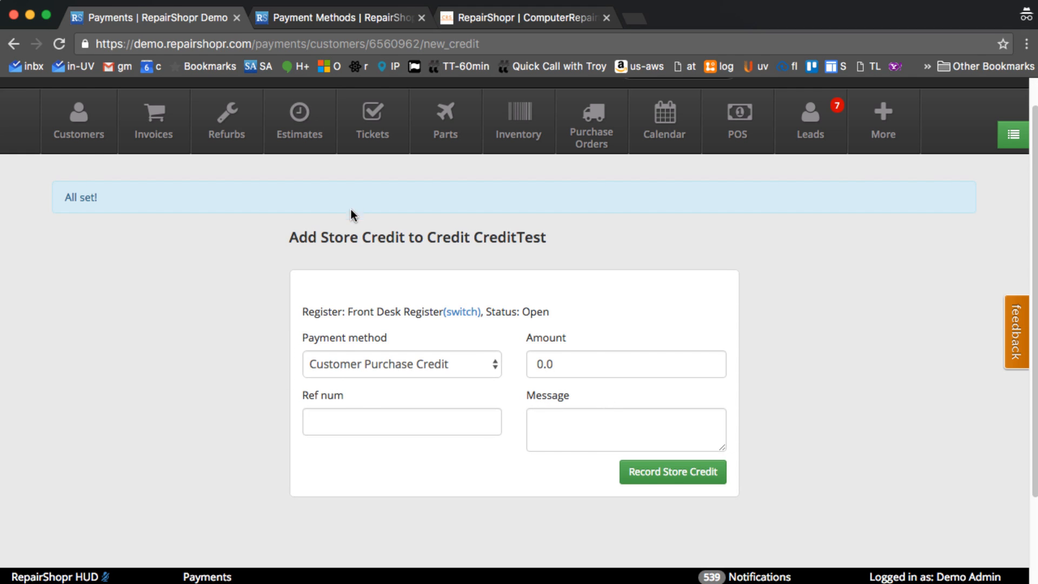
mouse_move(395, 186)
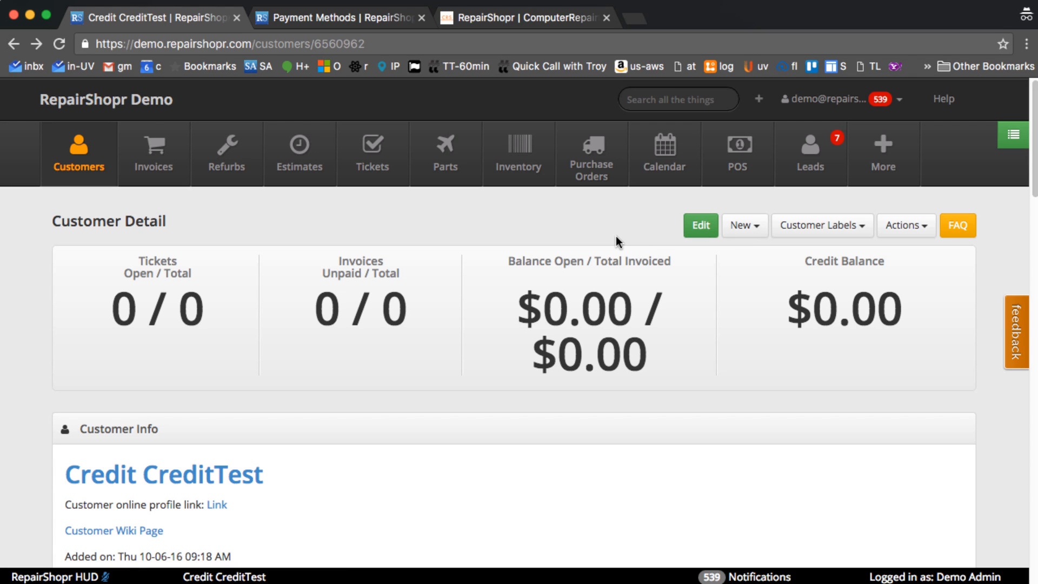
mouse_move(608, 239)
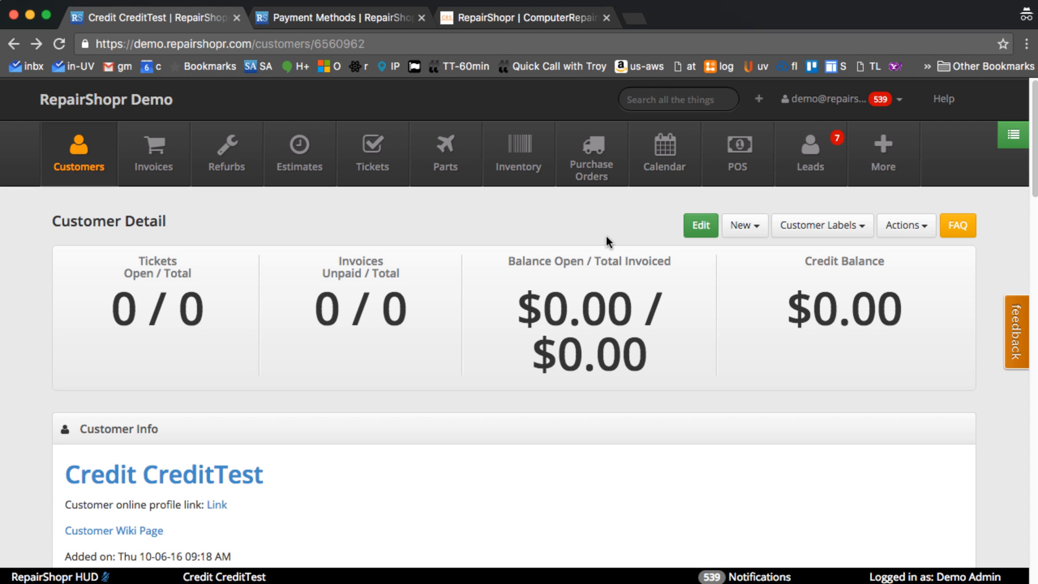
mouse_move(673, 302)
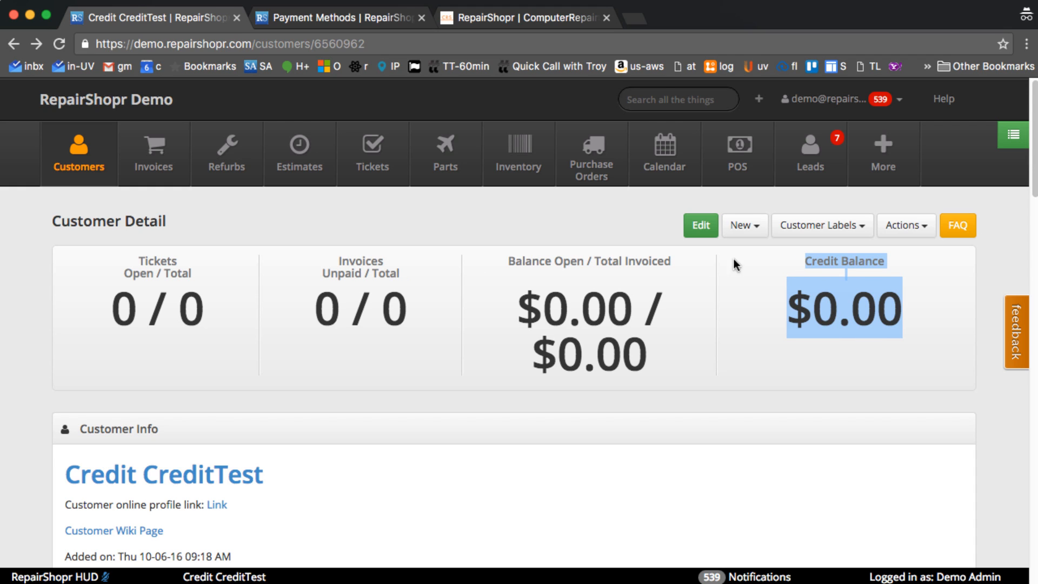
mouse_move(637, 243)
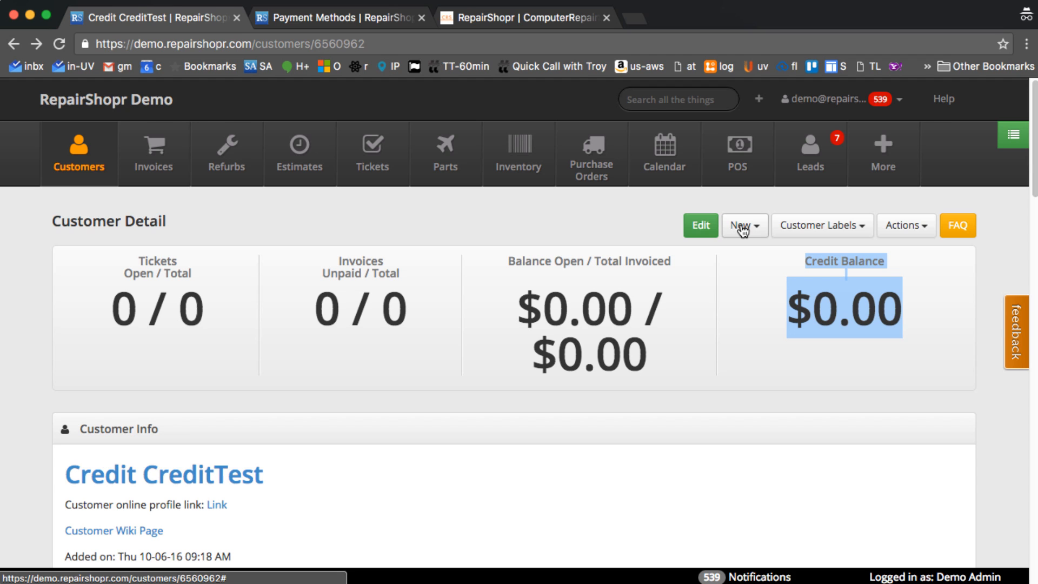
Add an iPhone 5 serialized item in New condition at $100 to a customer purchase
click(743, 225)
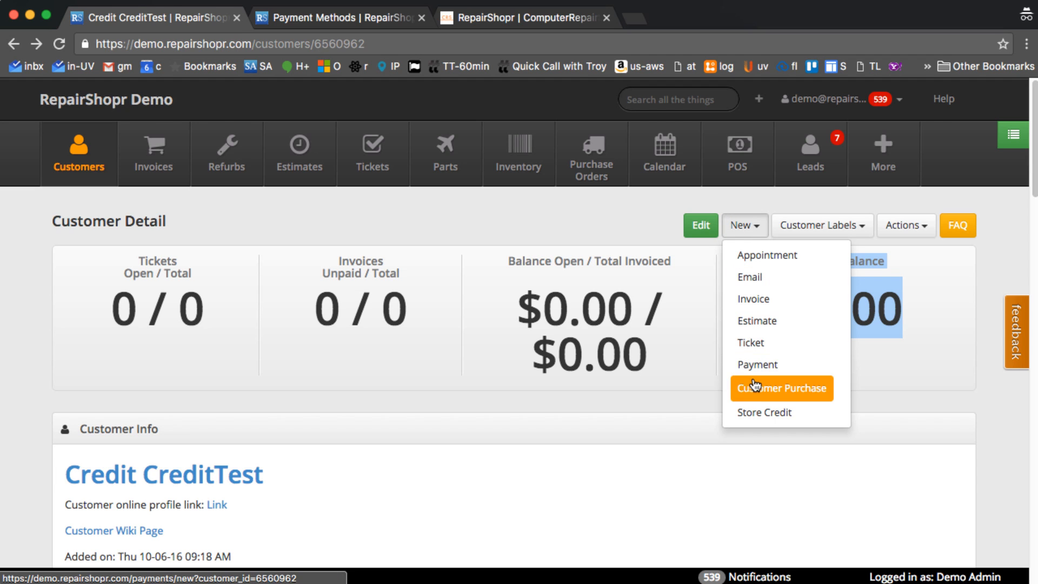
mouse_move(770, 412)
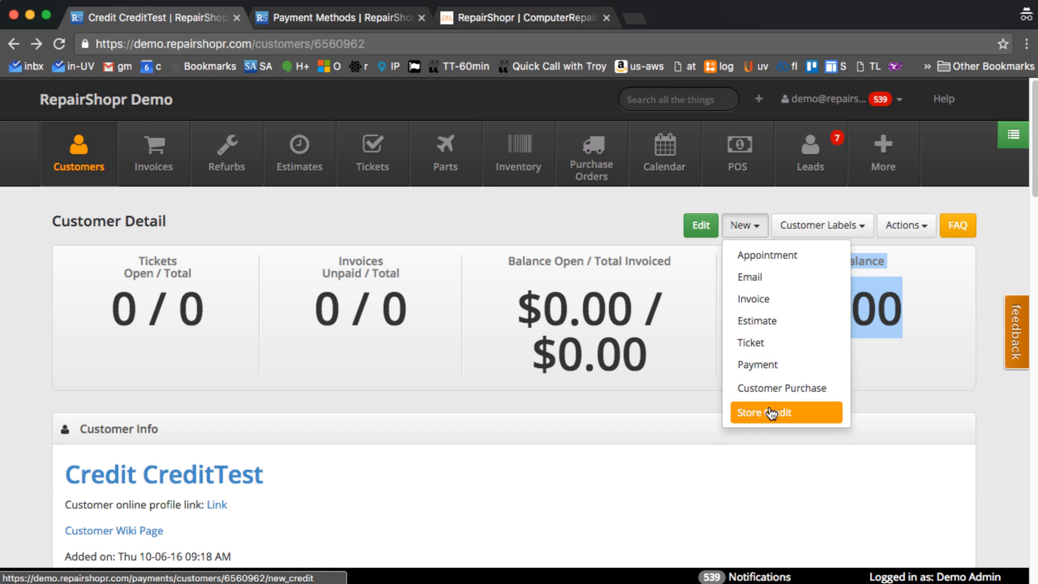
click(766, 412)
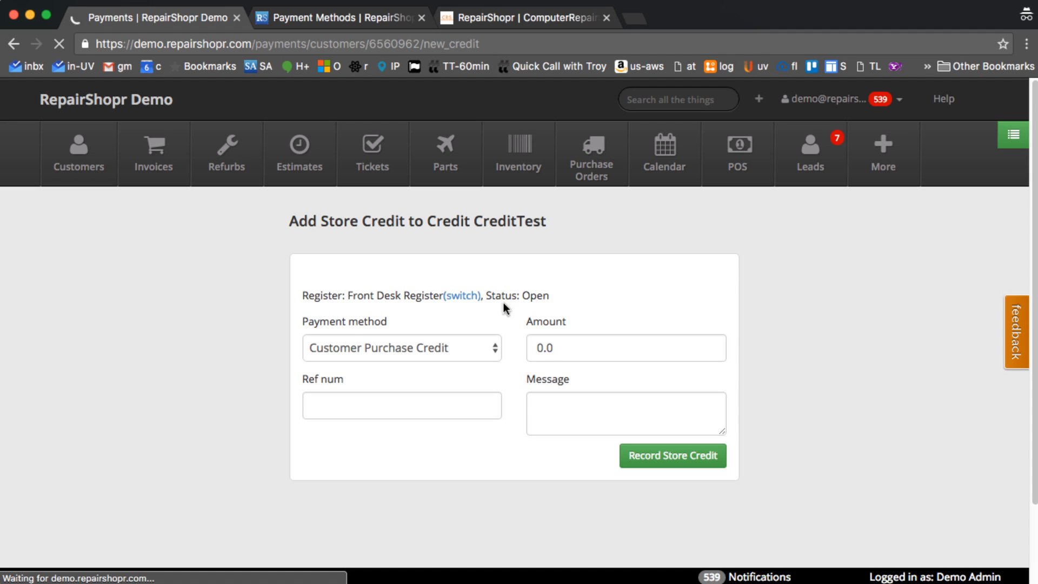
click(14, 44)
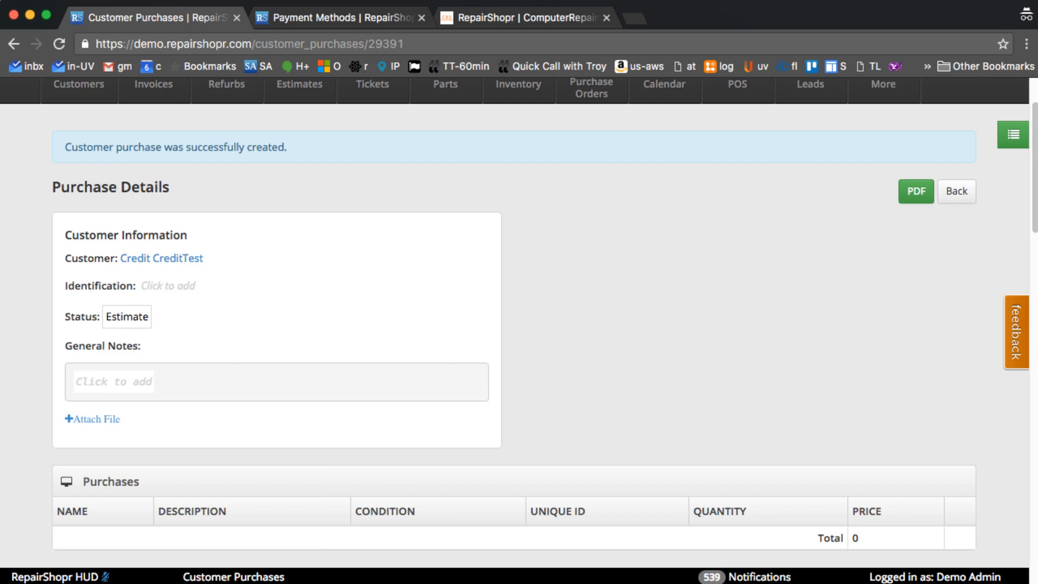
scroll(down, 3)
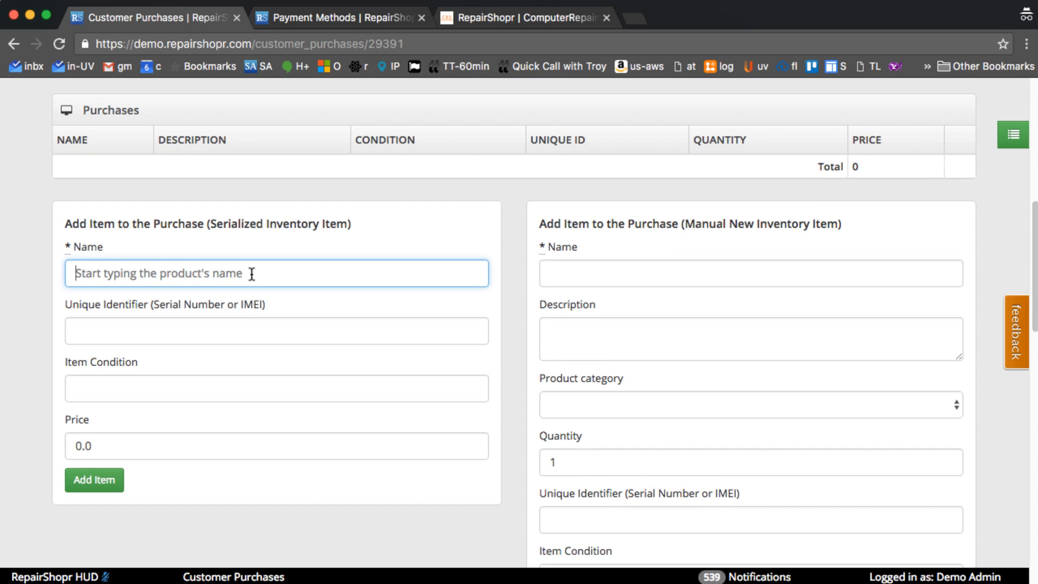
text(iPhone 5 serialized)
click(276, 331)
text(12)
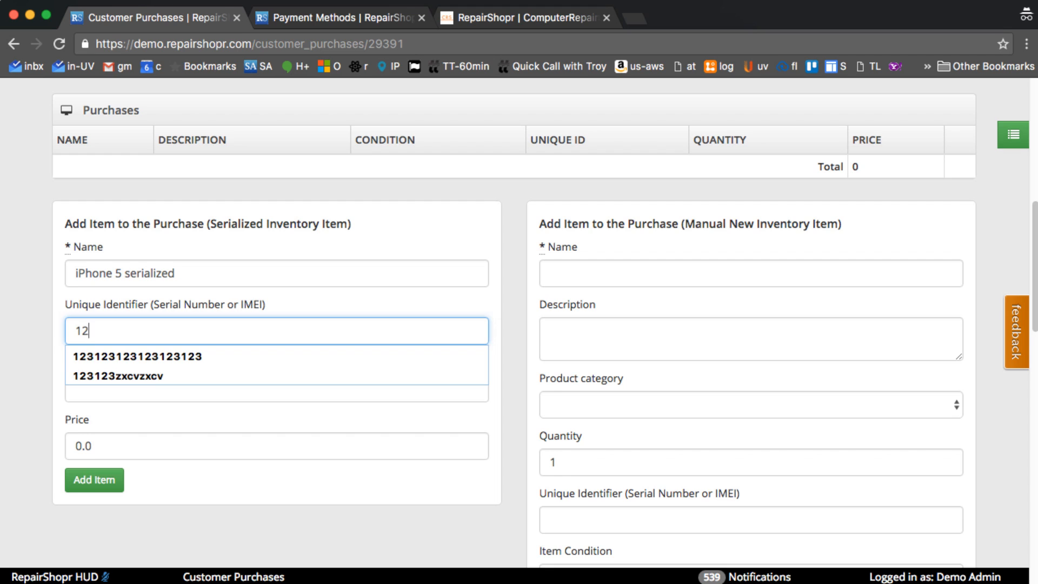
click(136, 357)
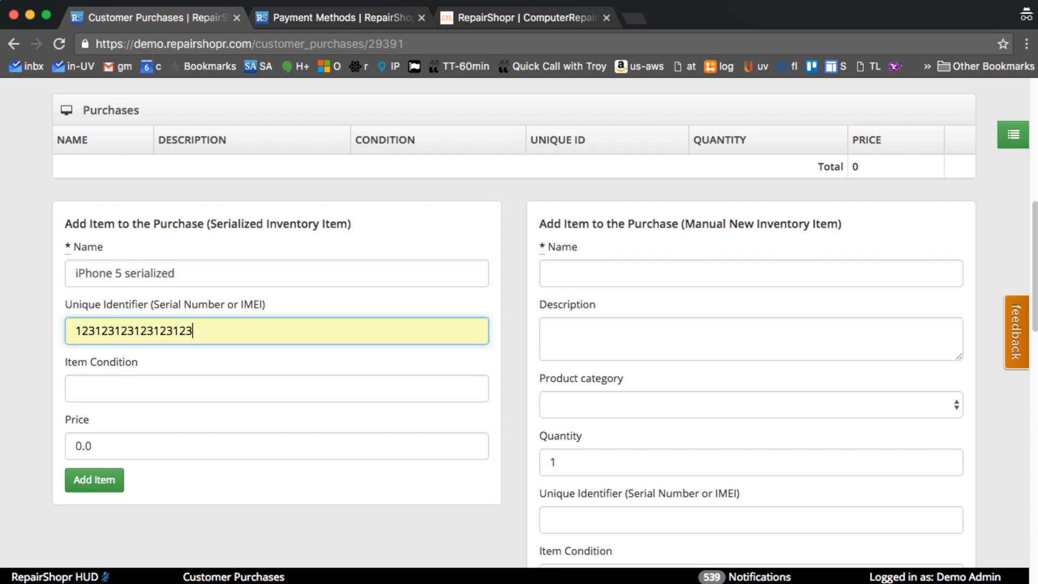
text(N)
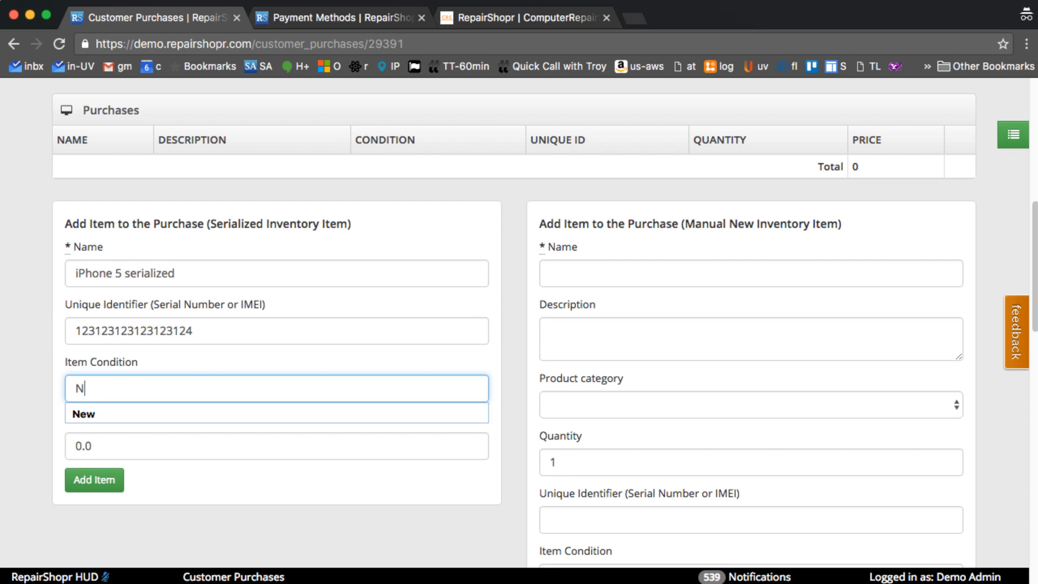
click(93, 480)
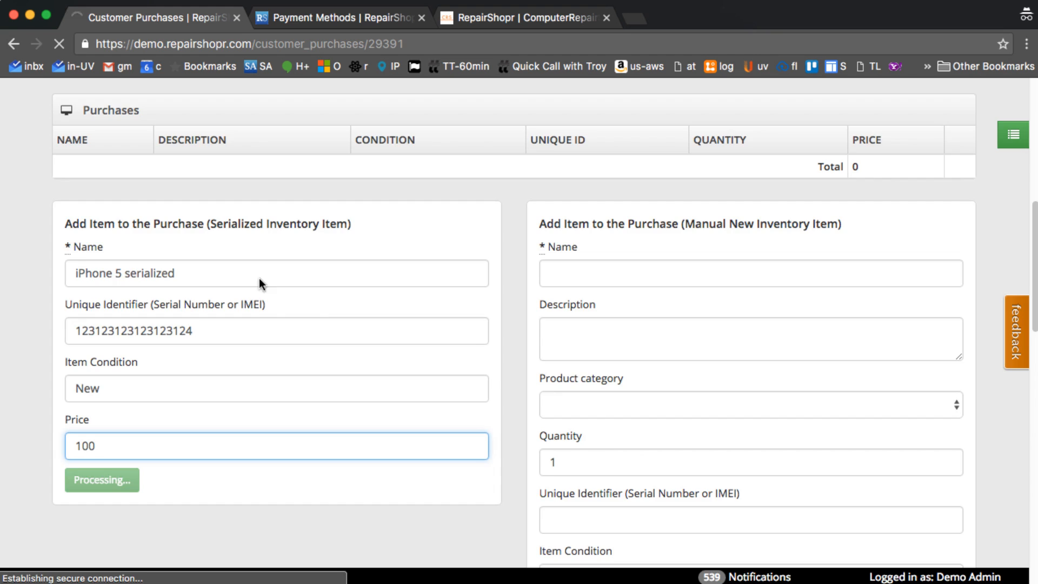
click(101, 479)
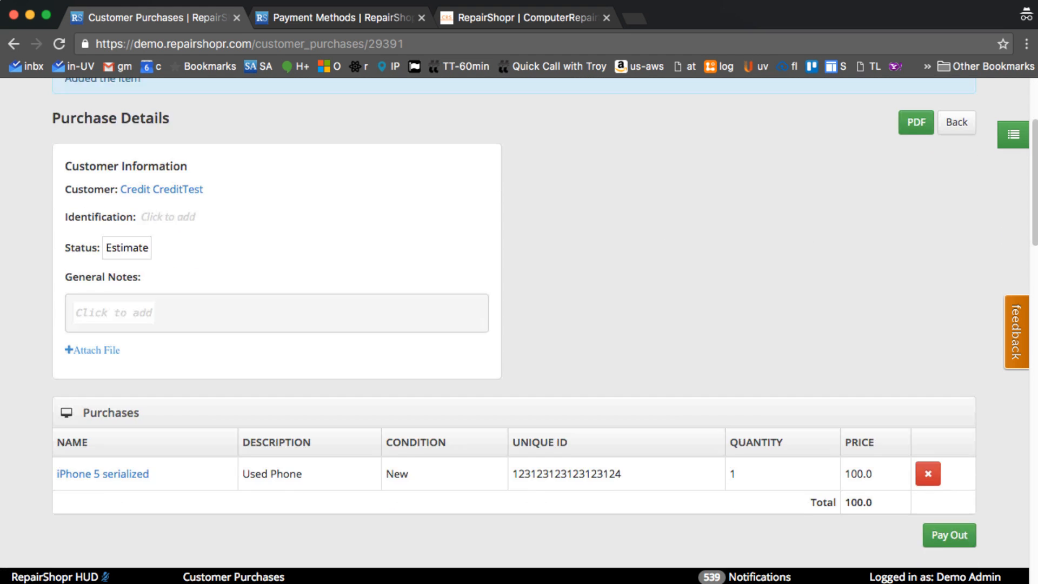
Pay out the purchase as Customer Purchase Credit and check the $100.00 credit balance
click(948, 535)
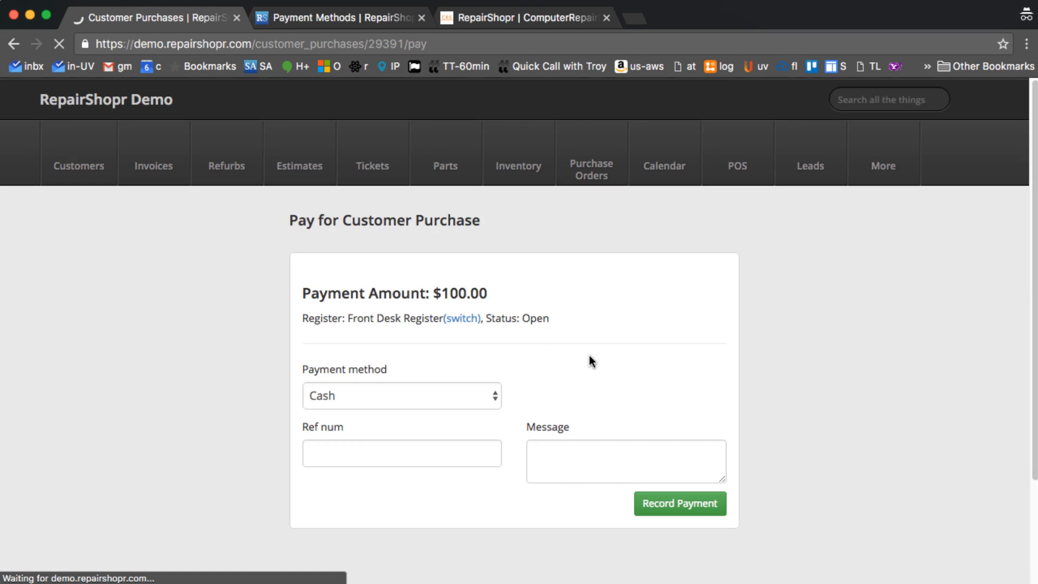
click(401, 395)
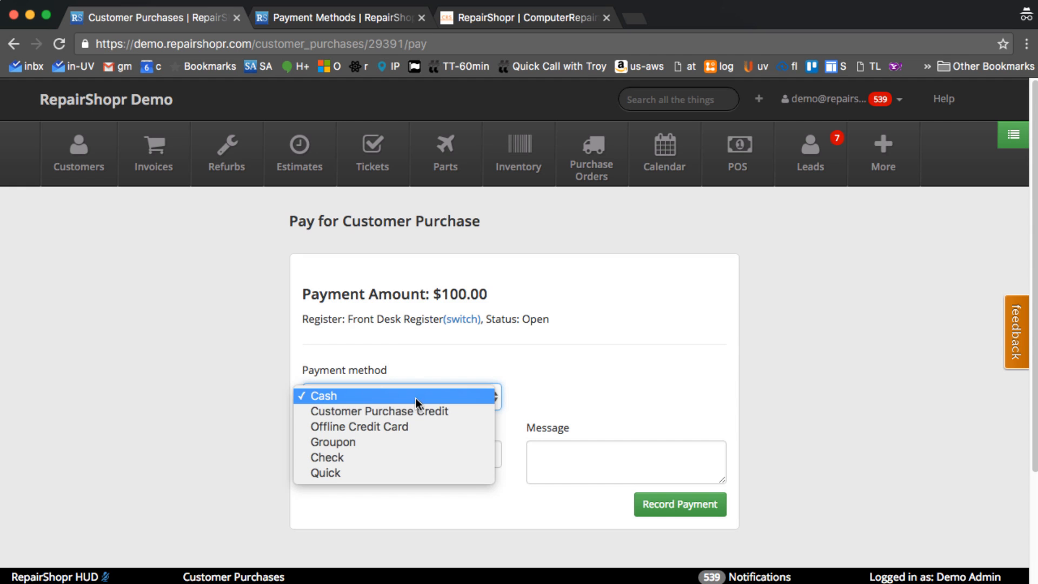
click(378, 410)
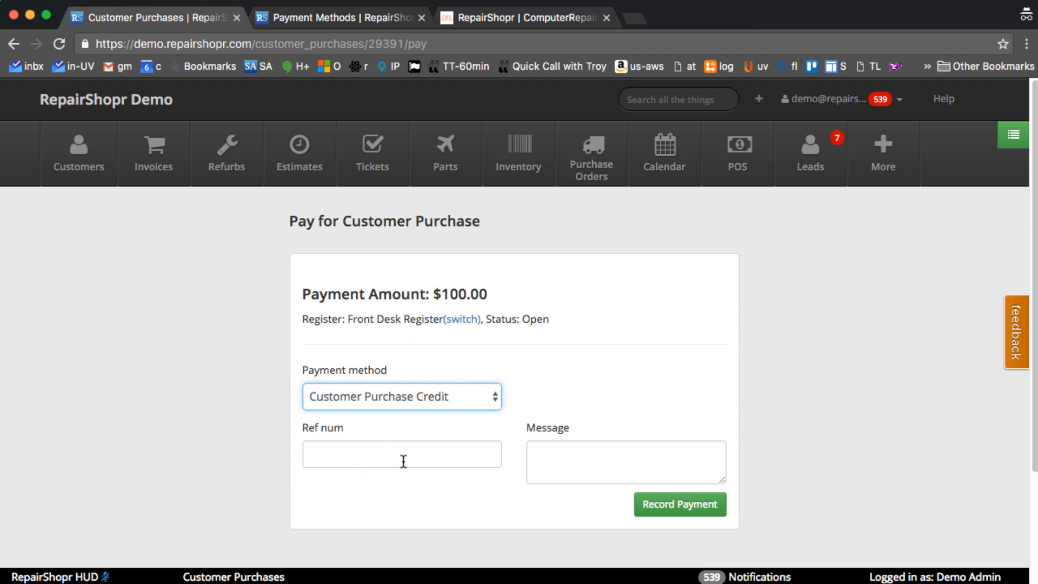
click(679, 503)
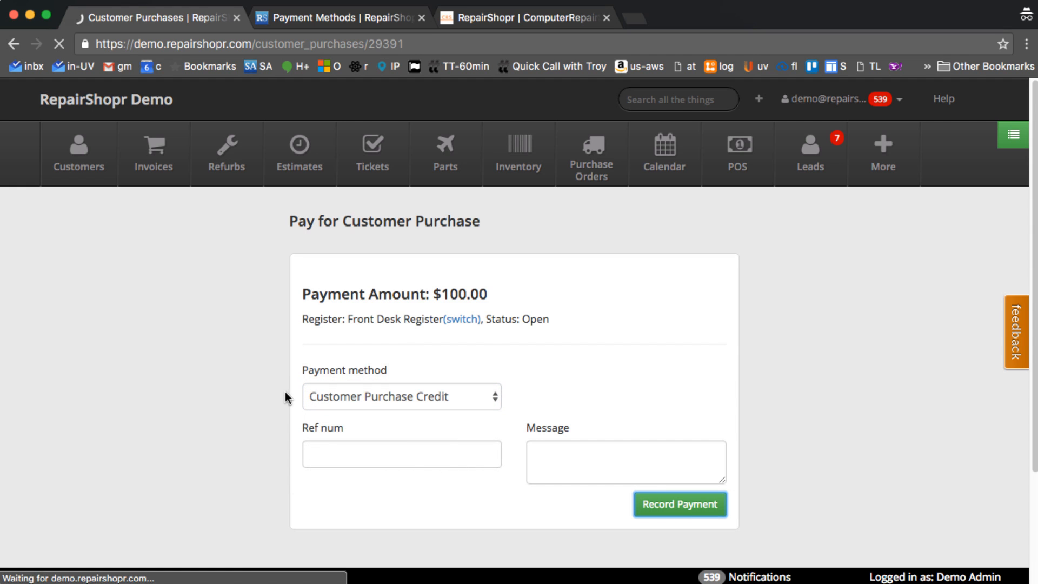
click(679, 504)
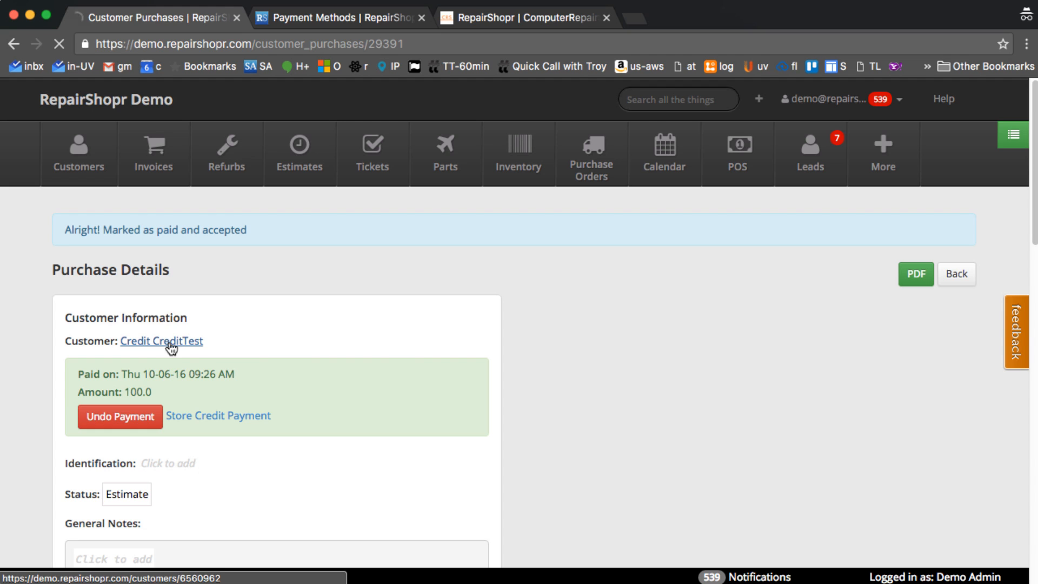
click(161, 341)
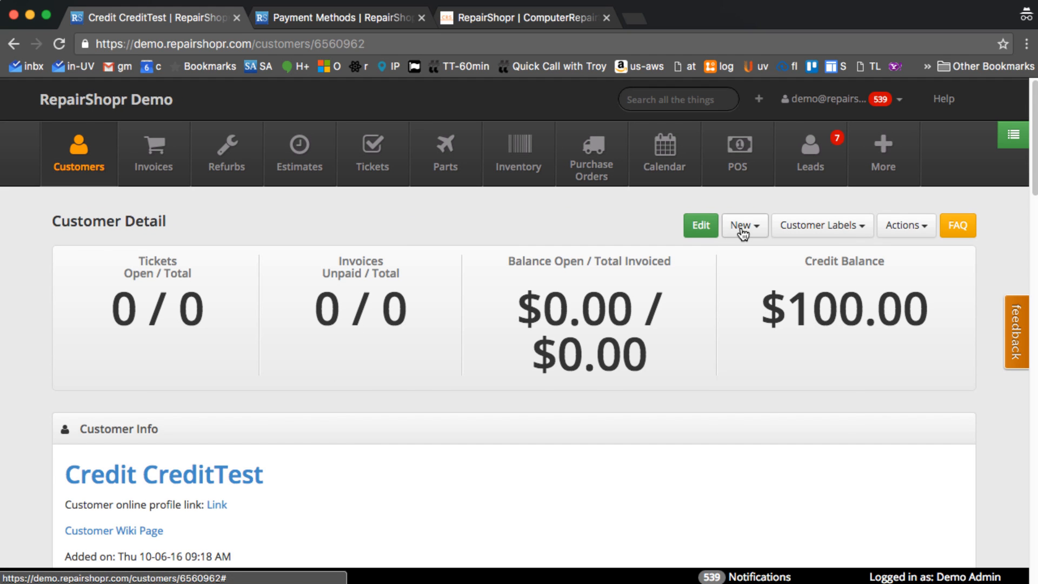
Create invoice 6888 with a labor item and highlight the $100.00 credit balance
click(743, 225)
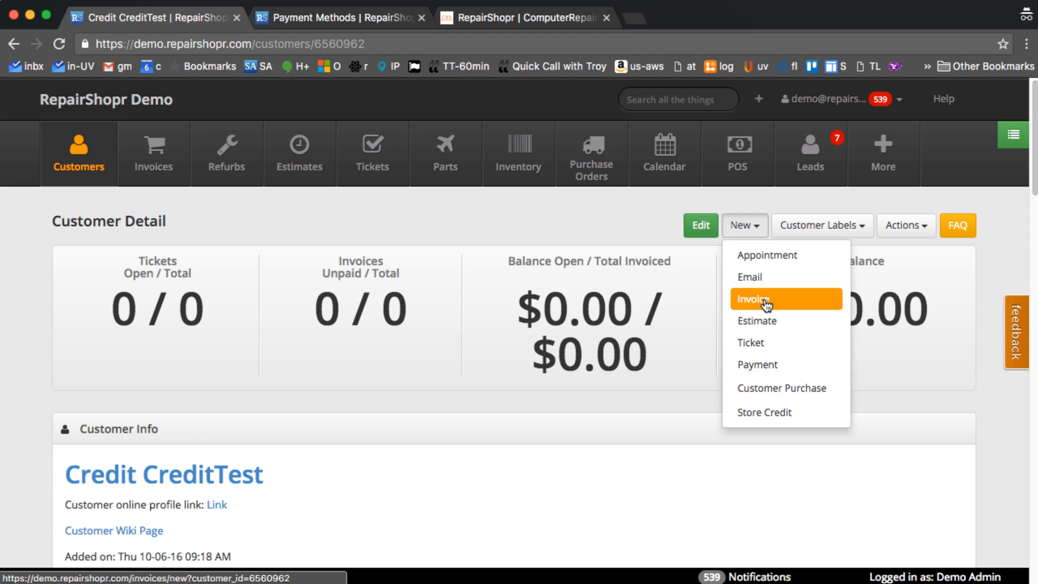
click(752, 299)
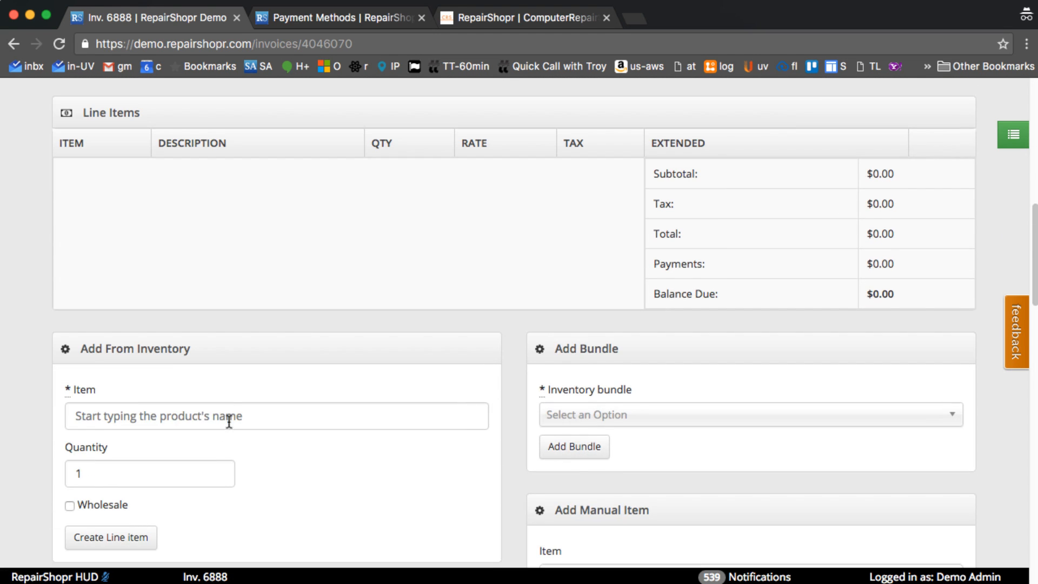
text(lab)
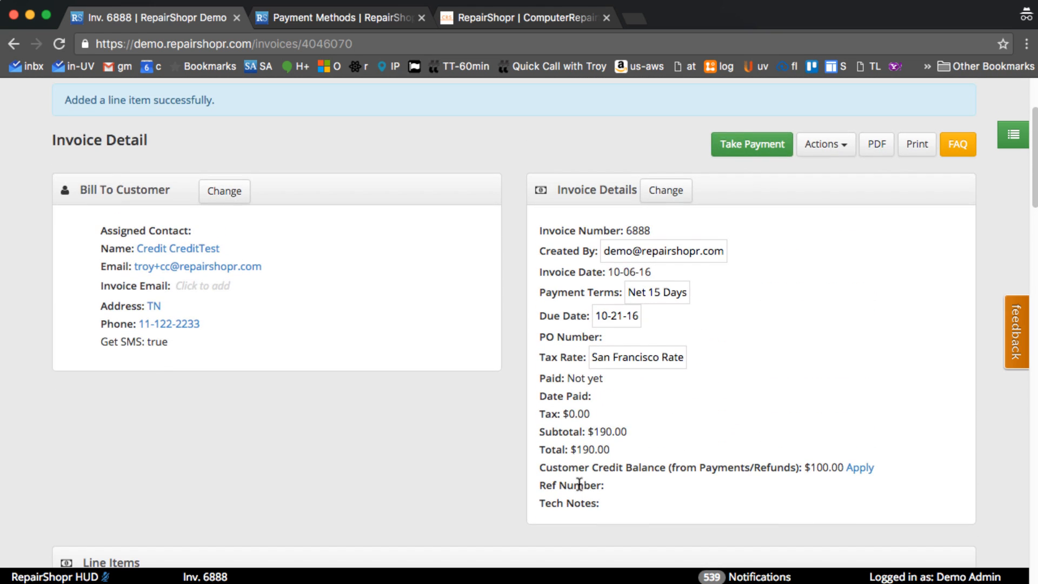
drag(562, 467, 817, 467)
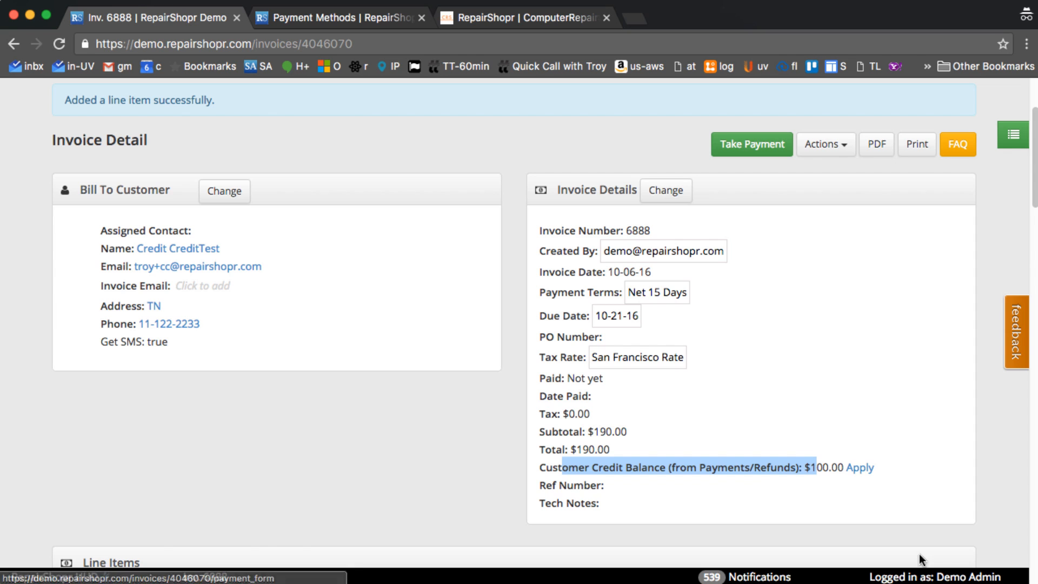
click(860, 467)
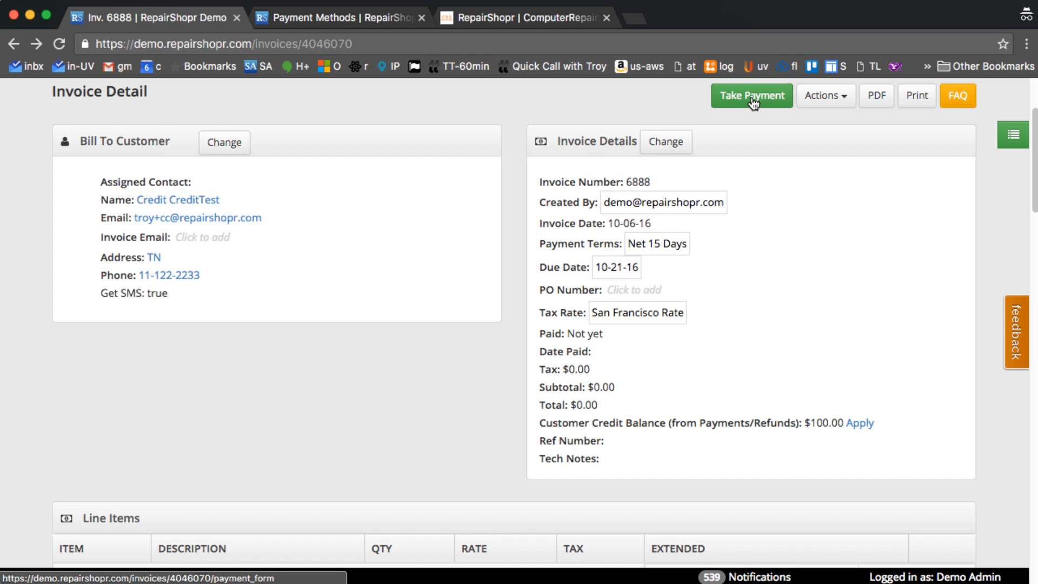
Apply $100.00 Customer Purchase Credit to invoice 6888 and return to the invoice
click(752, 96)
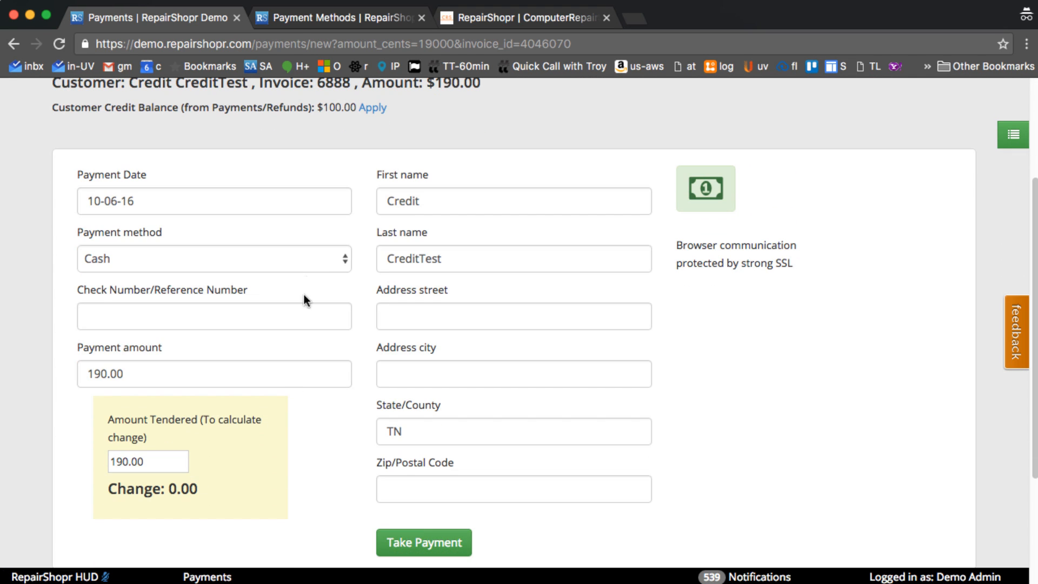
click(214, 259)
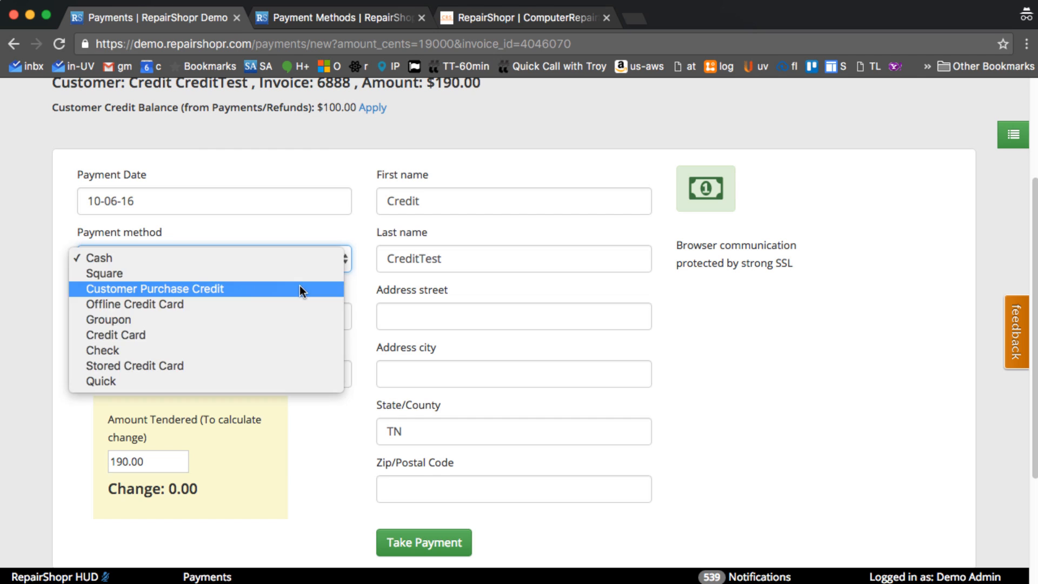
click(153, 288)
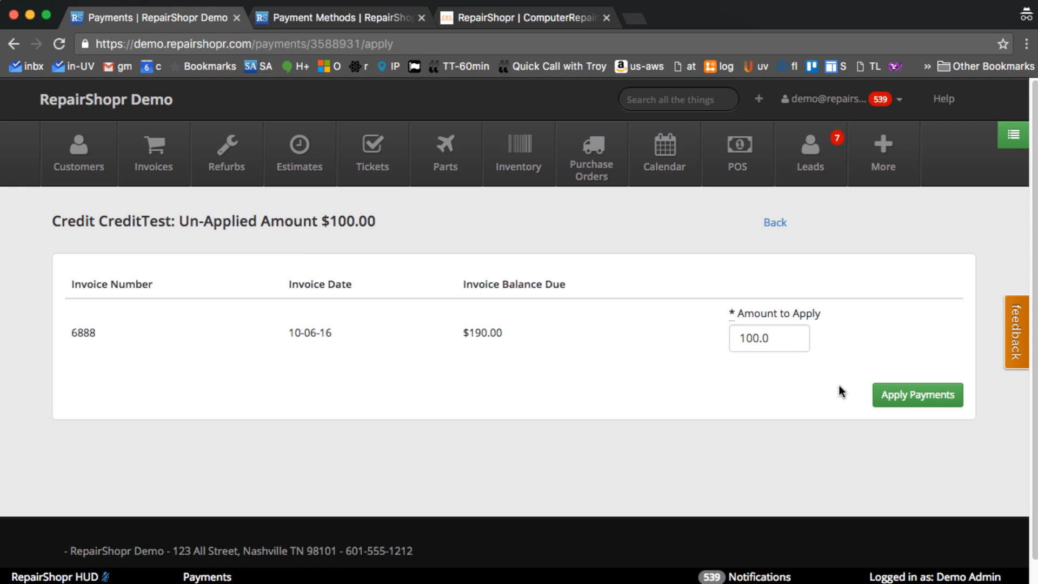
click(918, 394)
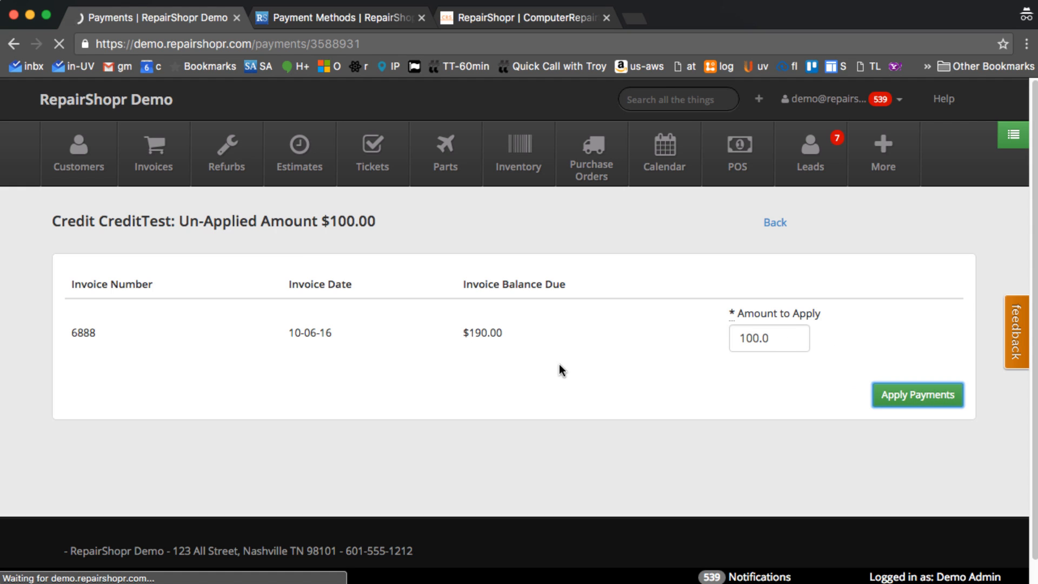
click(917, 395)
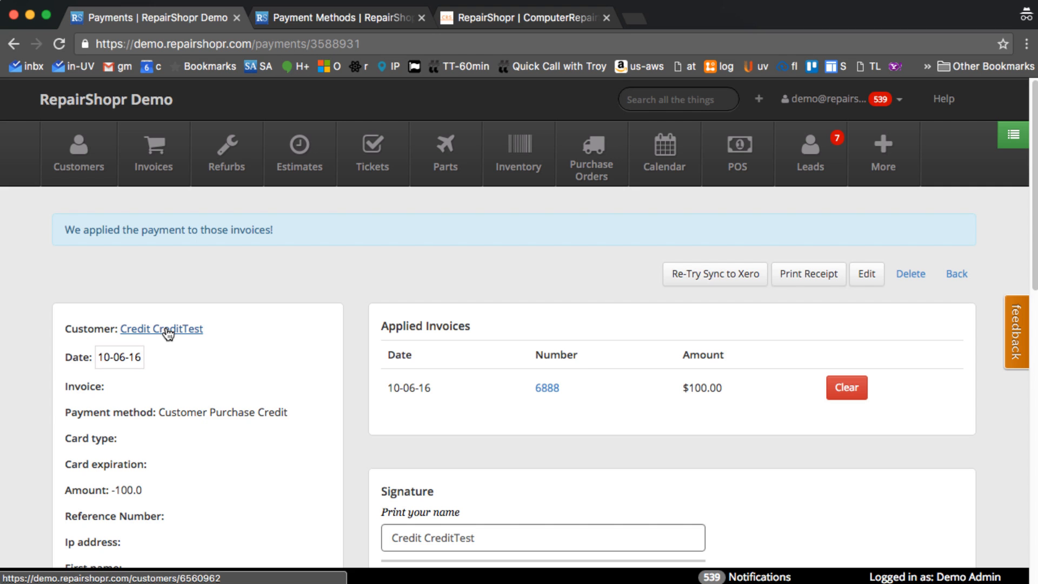
click(546, 387)
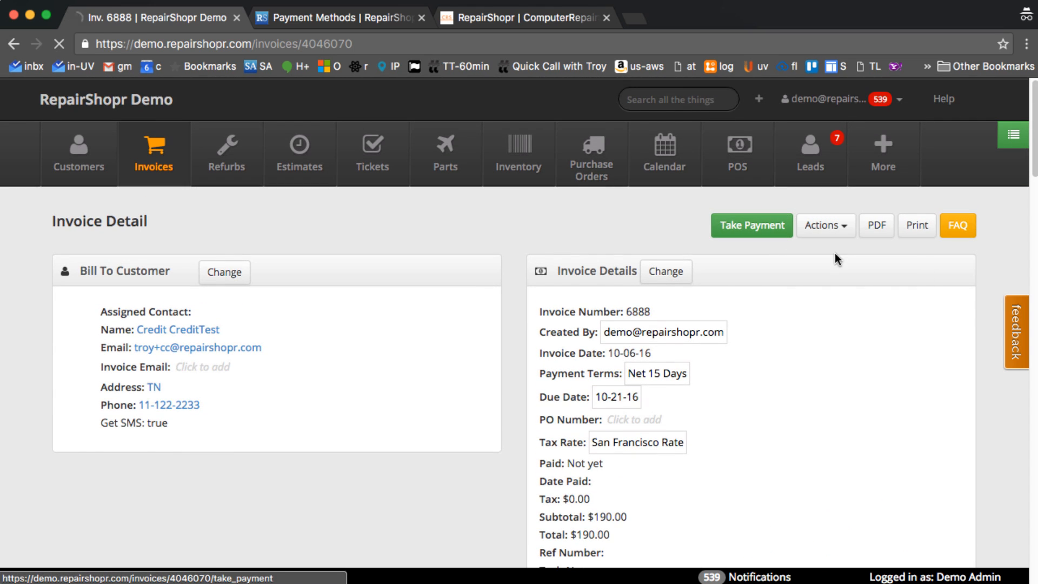
click(751, 225)
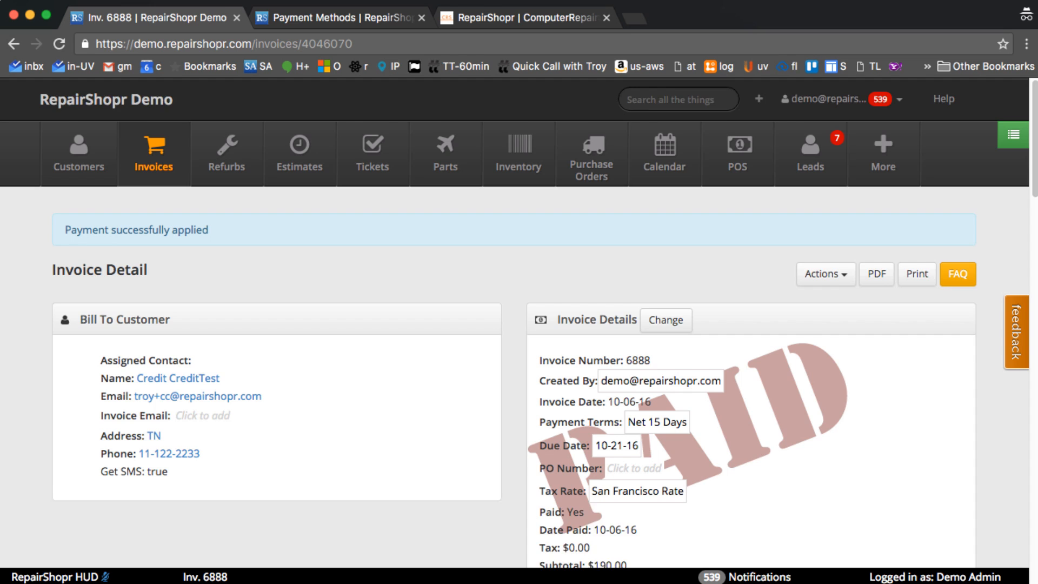
scroll(down, 3)
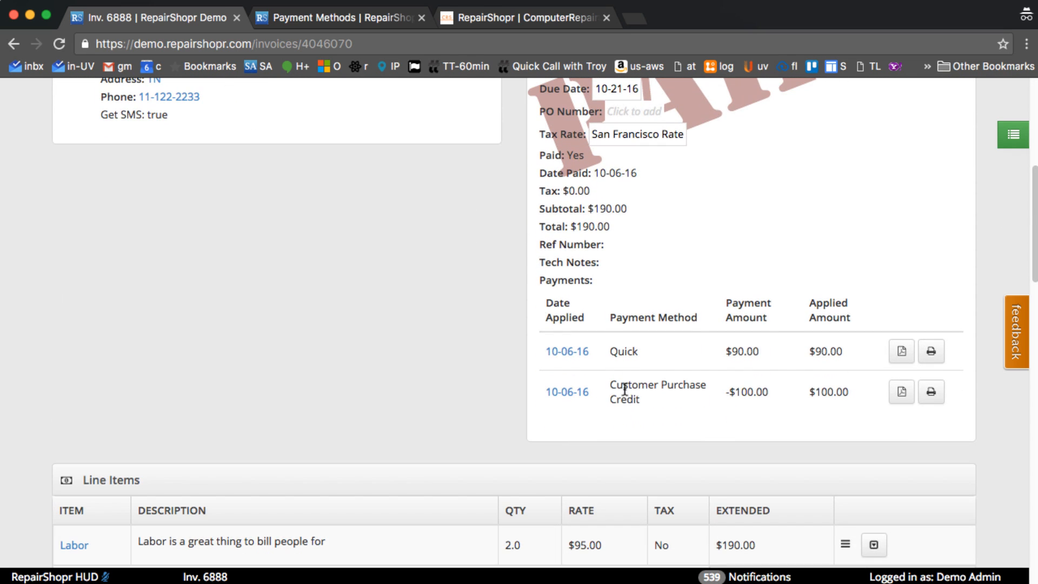
mouse_move(693, 361)
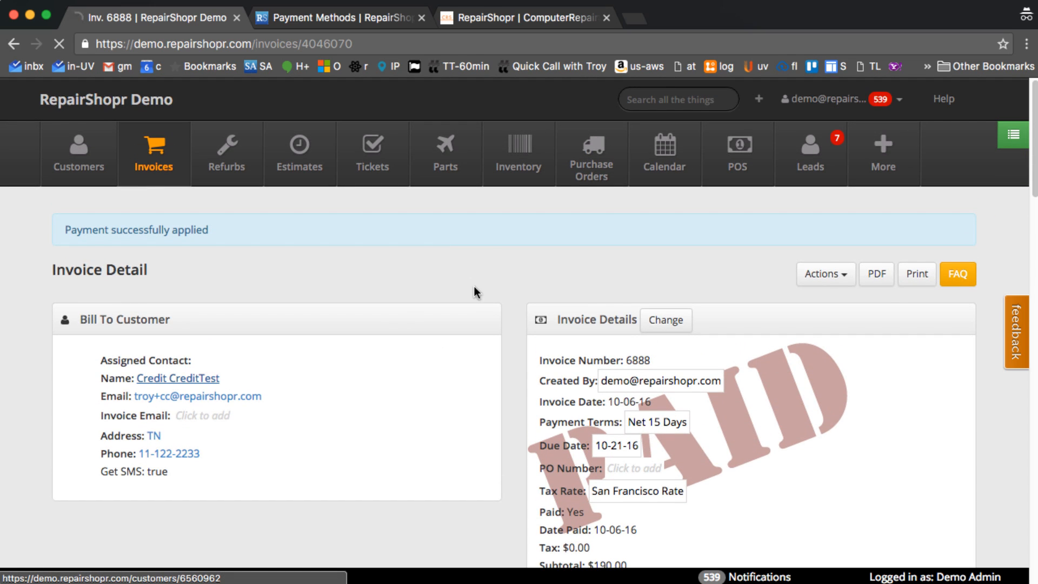
Create invoice 6889 with a $95 Labor line and record the cash payment
click(177, 378)
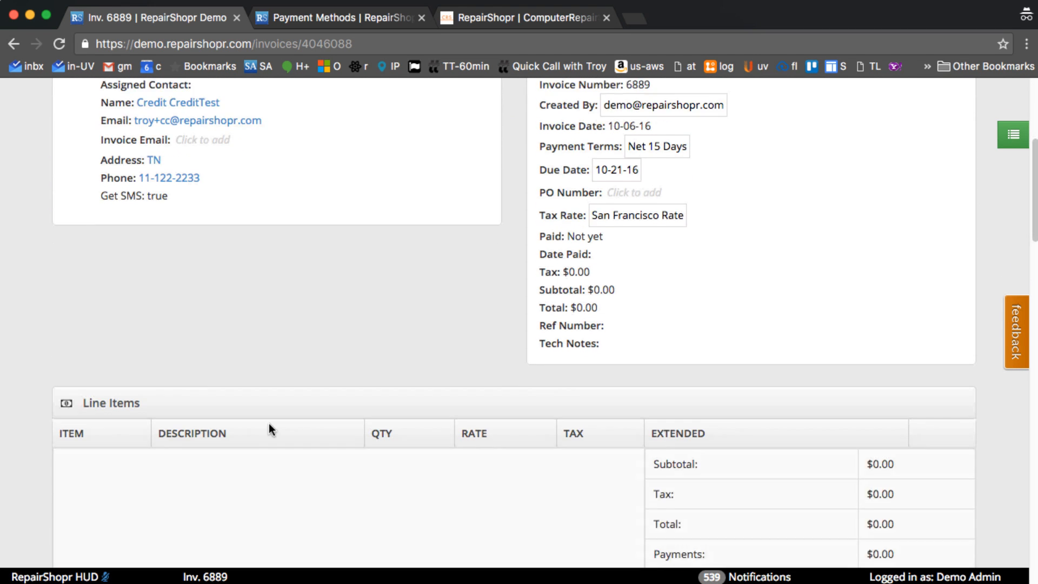
scroll(down, 3)
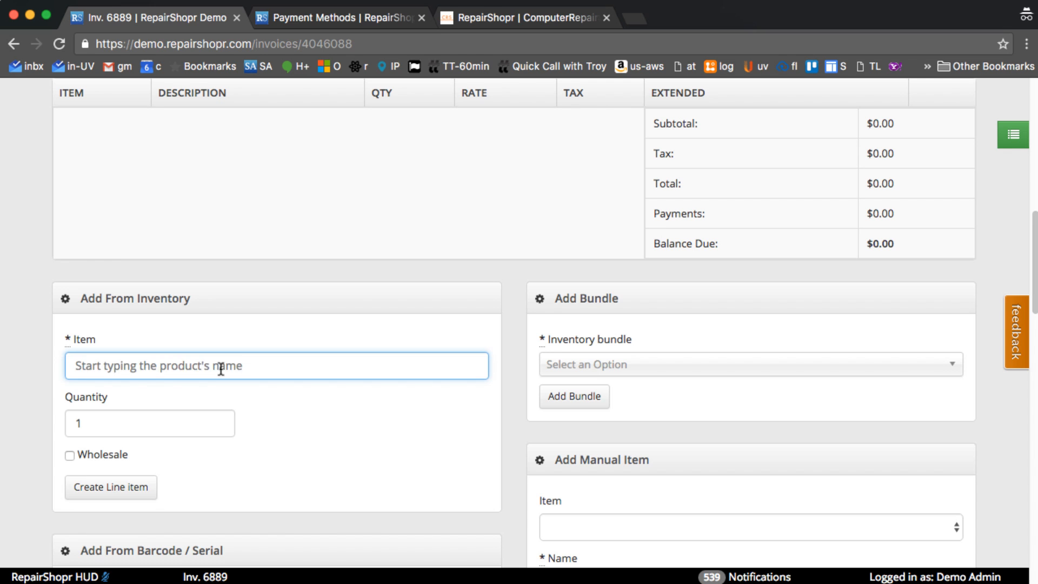
text(Labor)
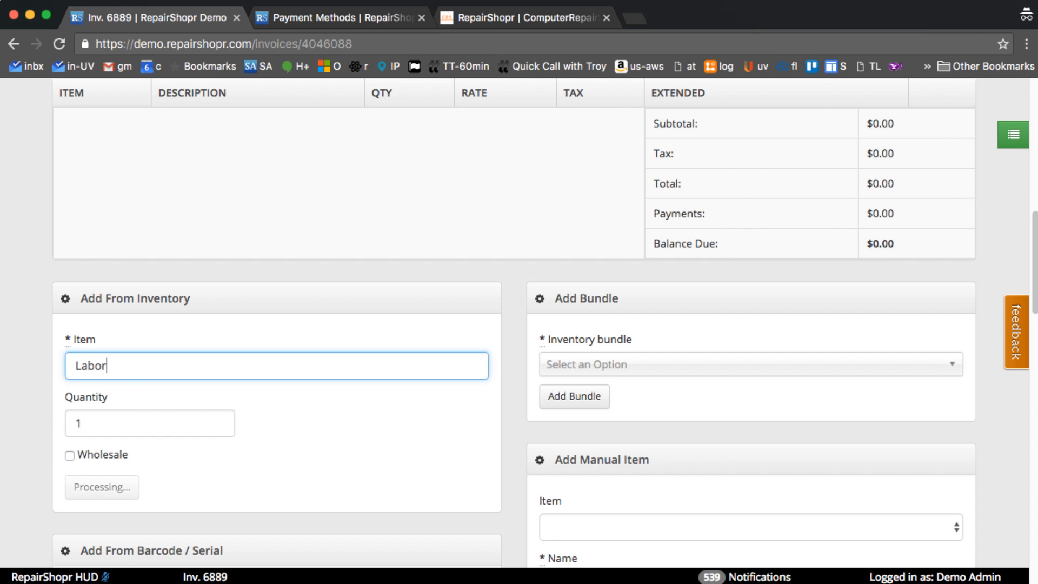
click(101, 486)
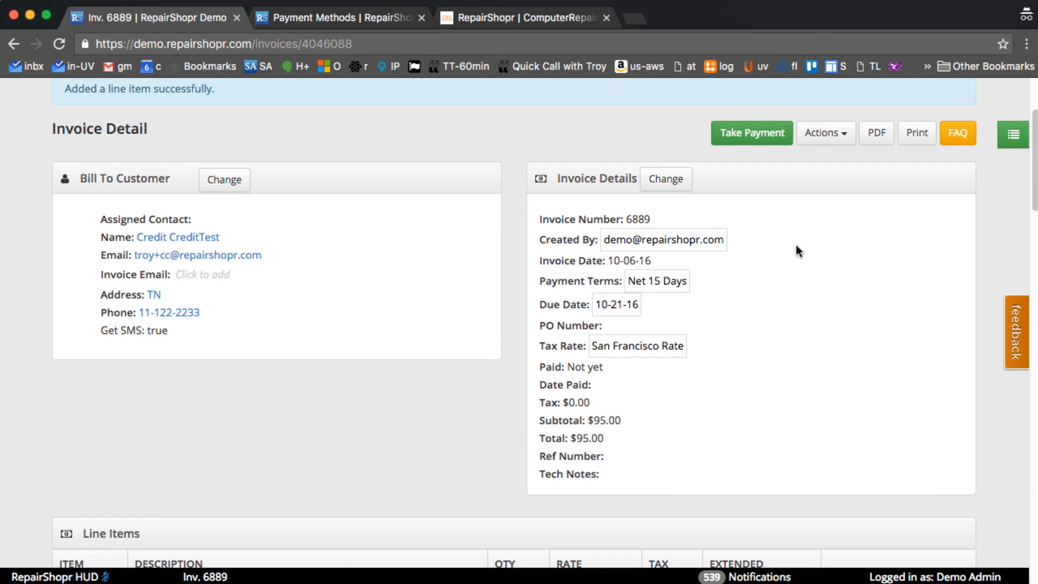
click(751, 133)
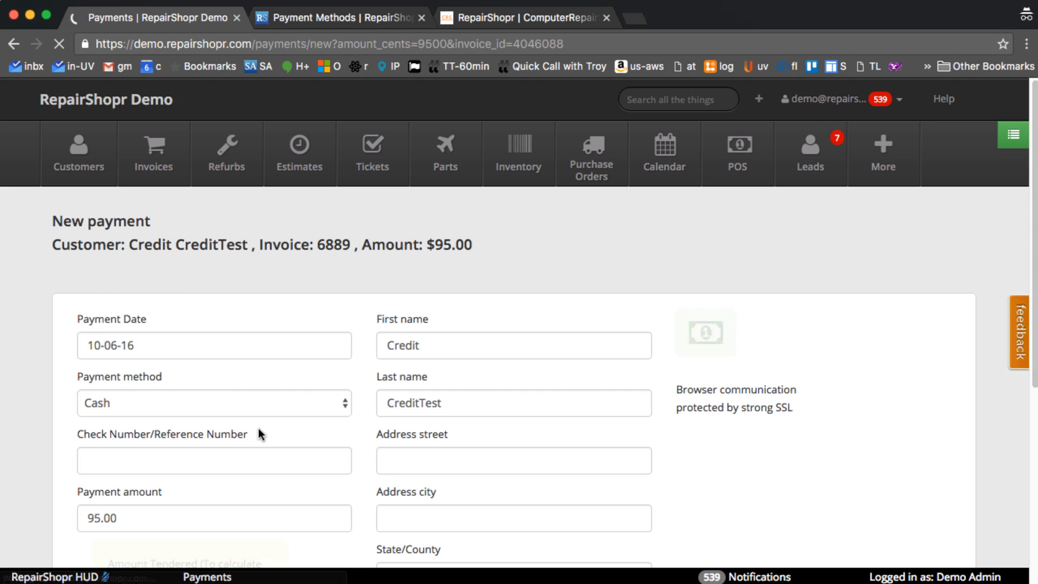
click(513, 461)
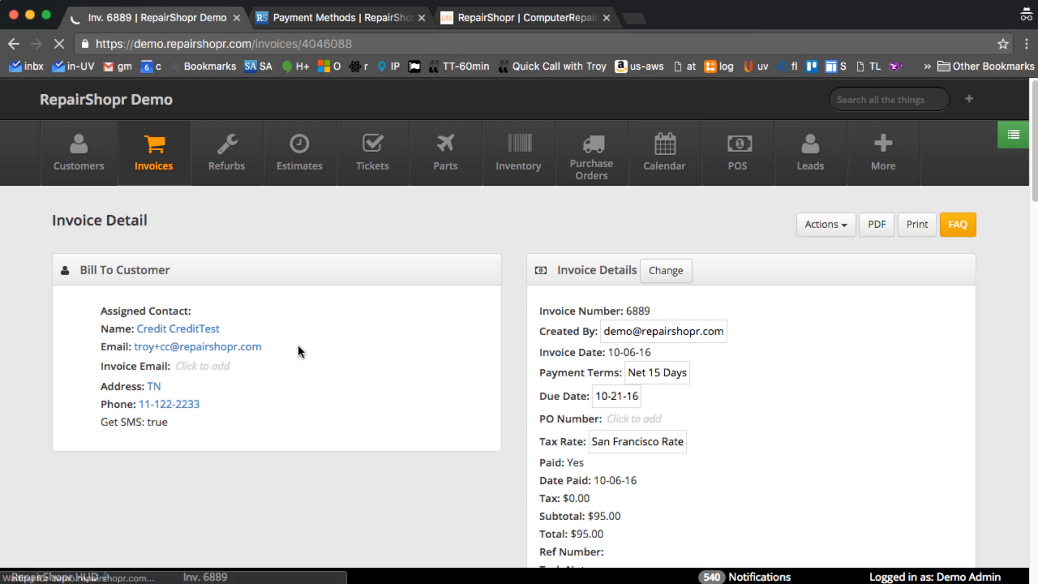
Set up a refund of 1 Labor unit paid as Customer Purchase Credit
click(825, 225)
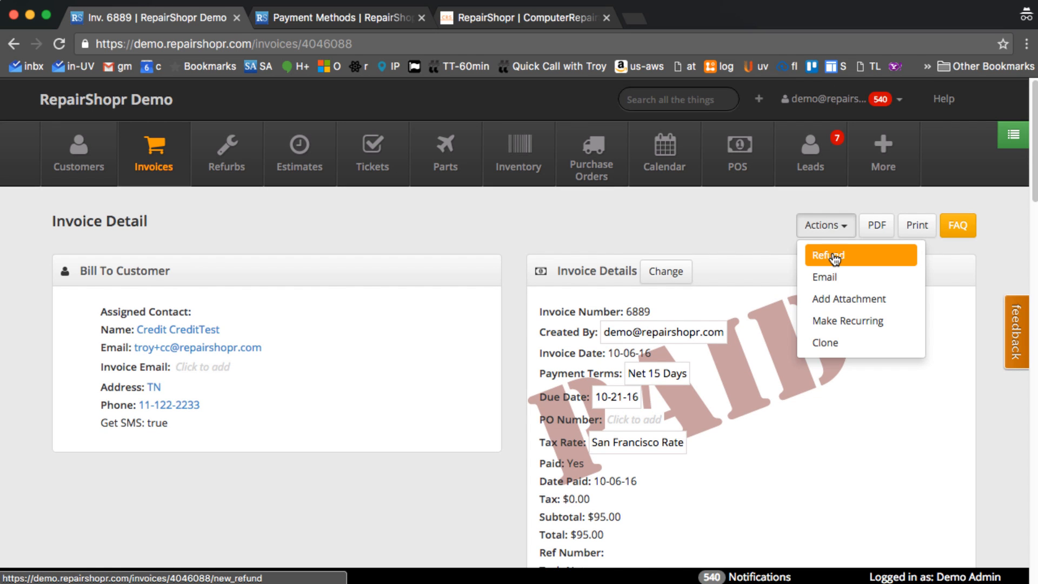
click(829, 255)
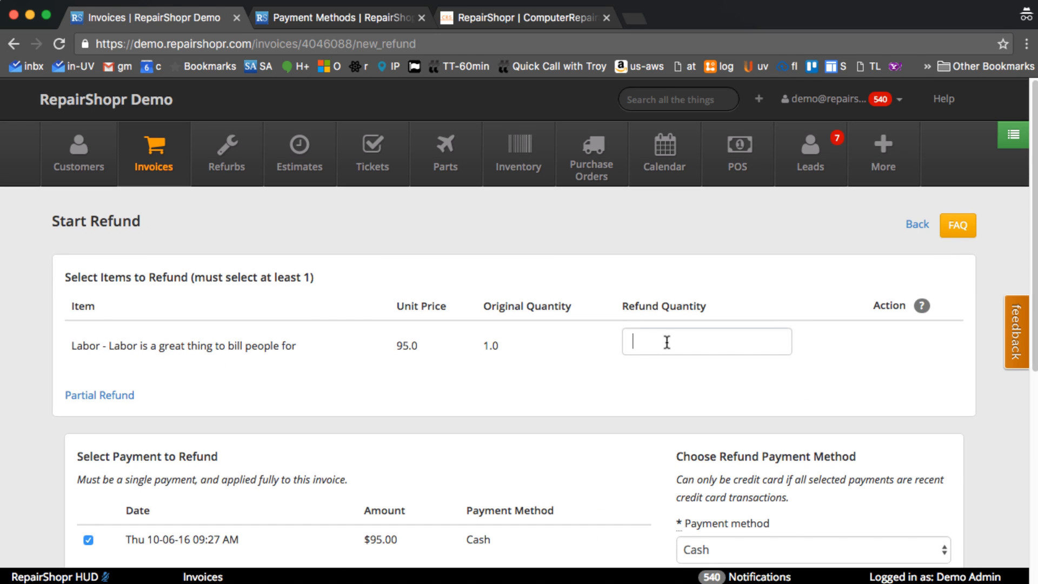
click(706, 341)
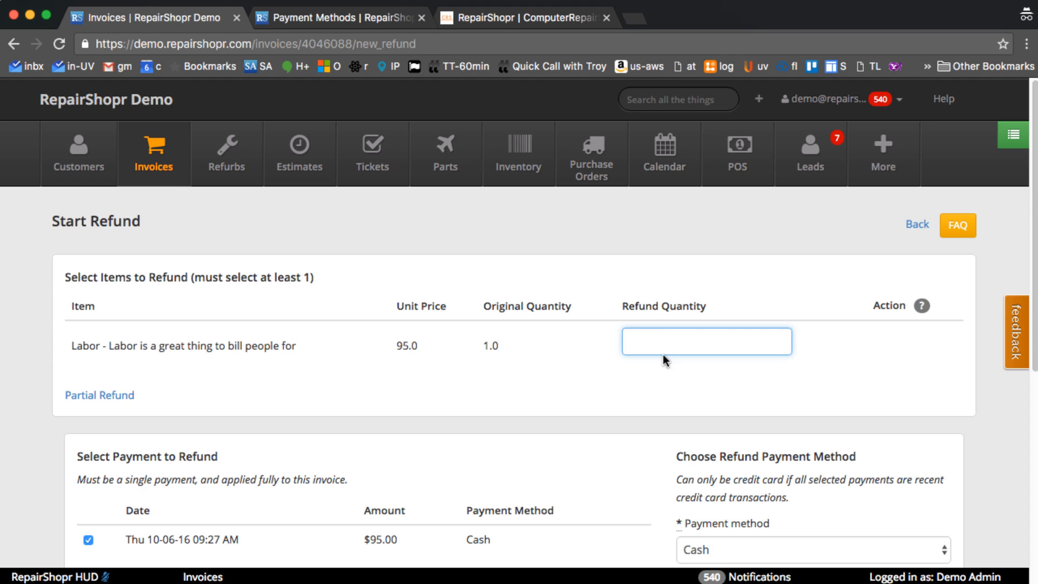
text(1)
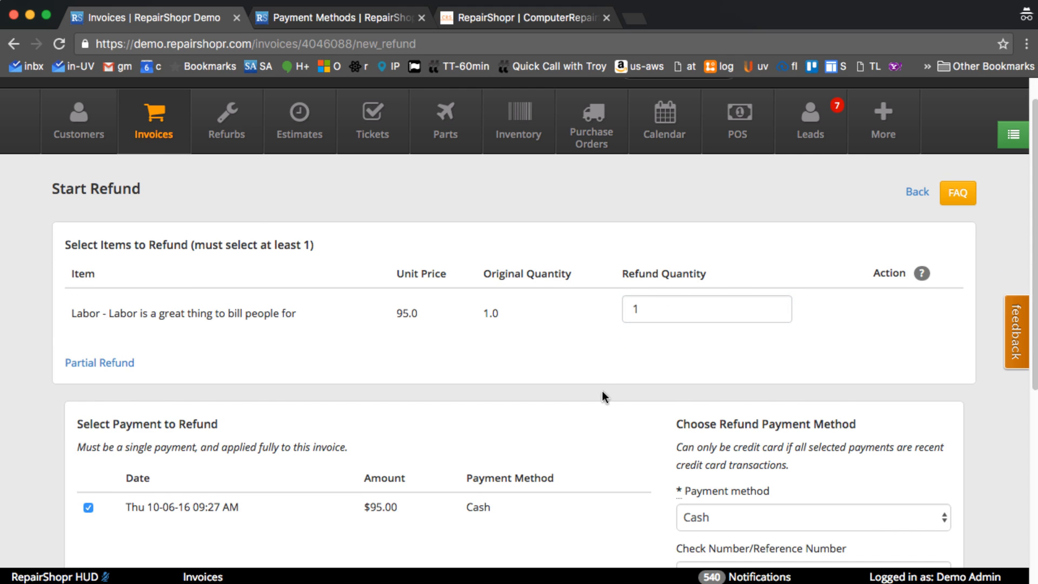
click(811, 517)
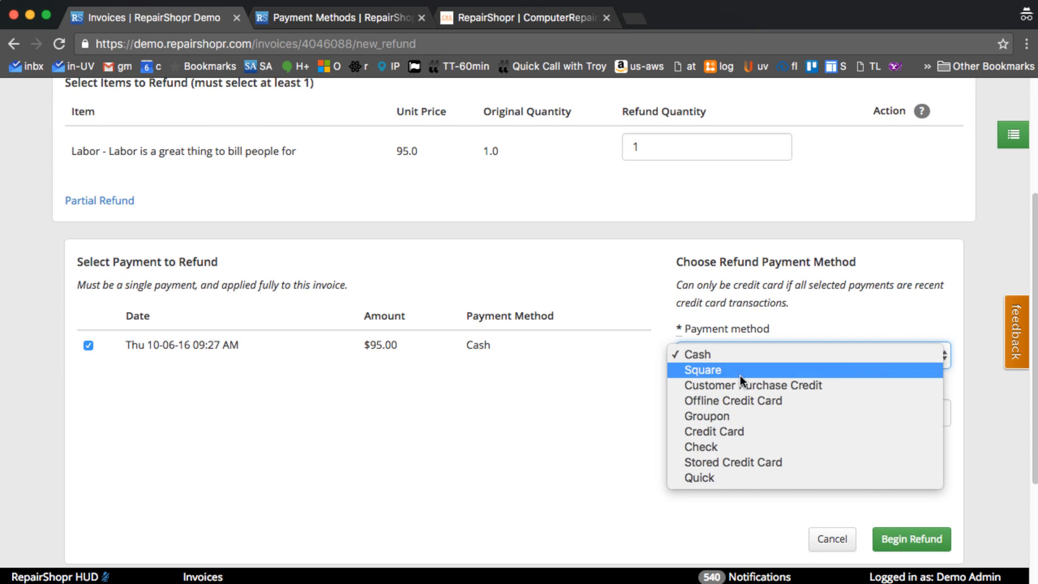
click(753, 386)
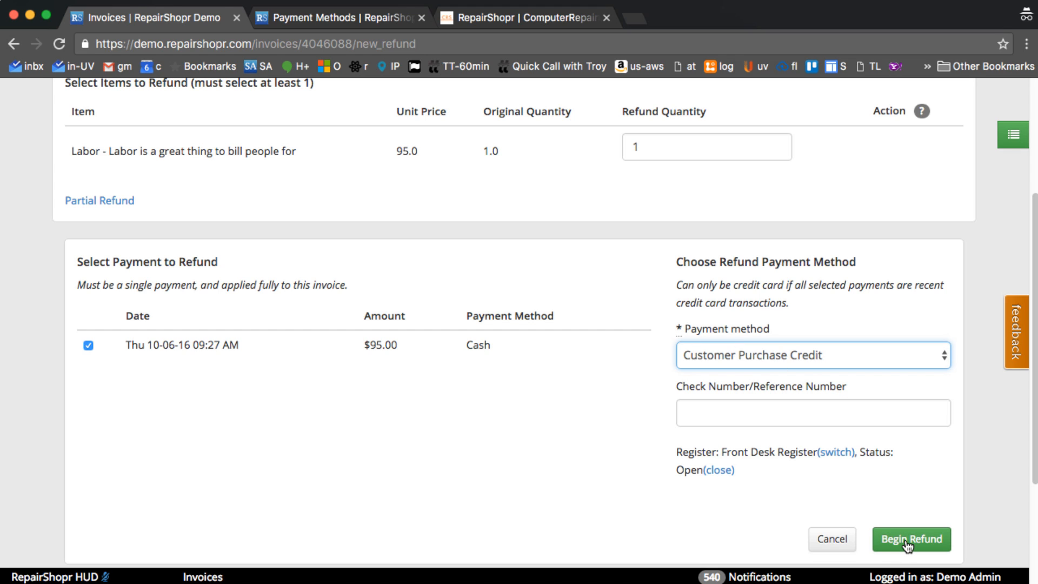
mouse_move(909, 543)
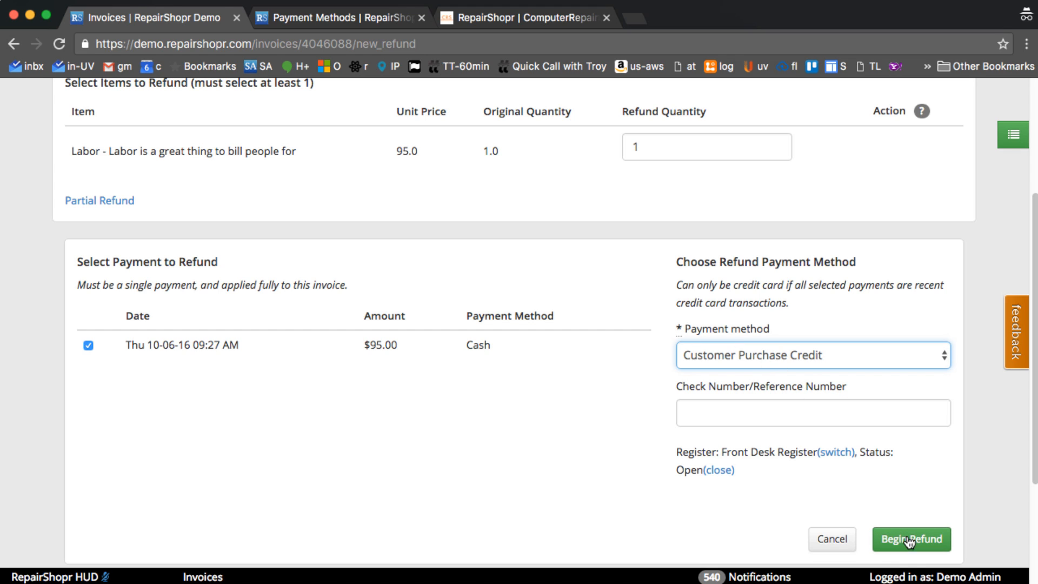
Begin and finalize the refund, producing paid refund invoice 6890
click(912, 539)
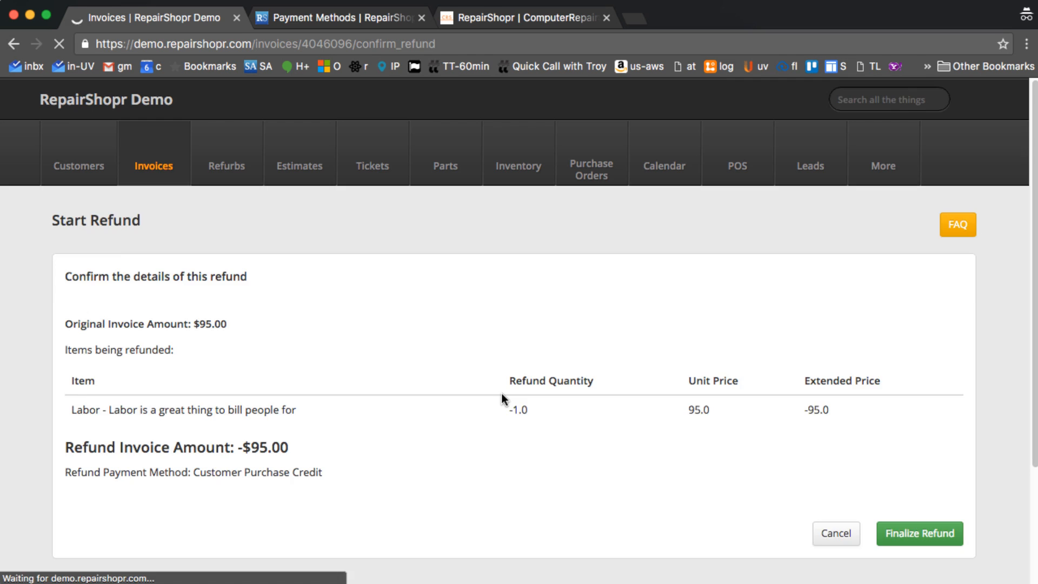
click(919, 534)
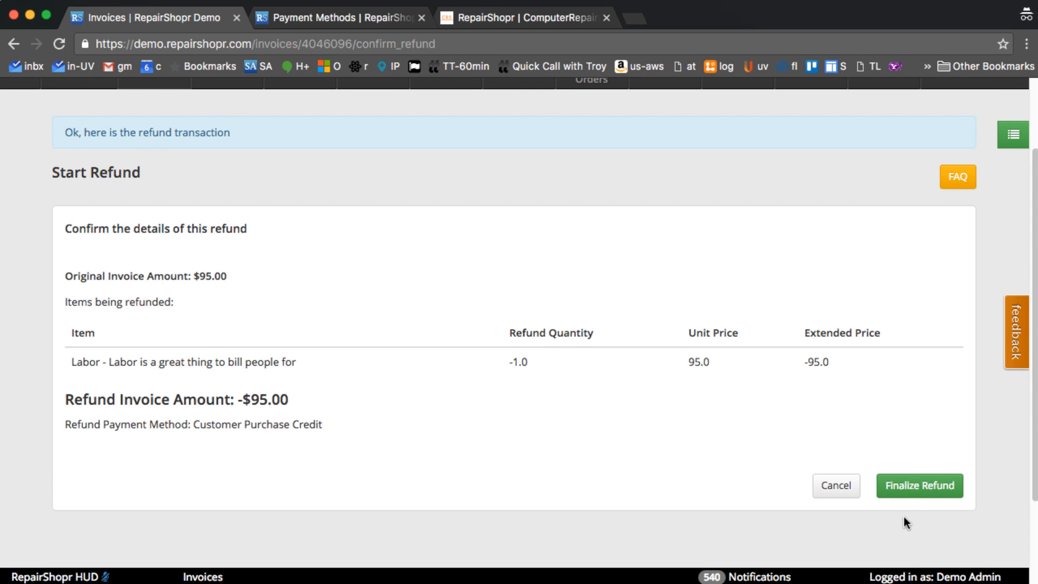
click(919, 485)
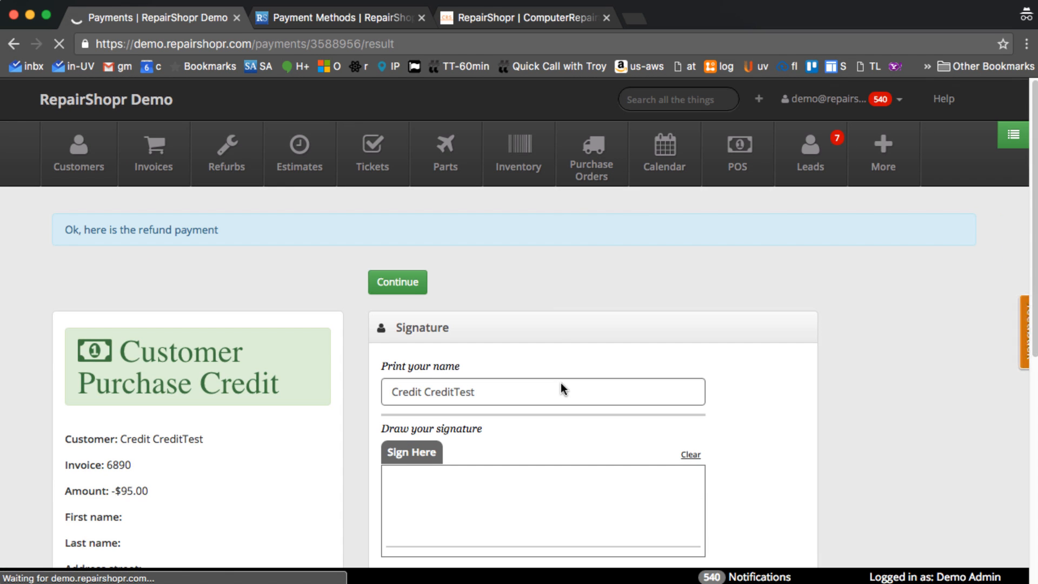
click(397, 281)
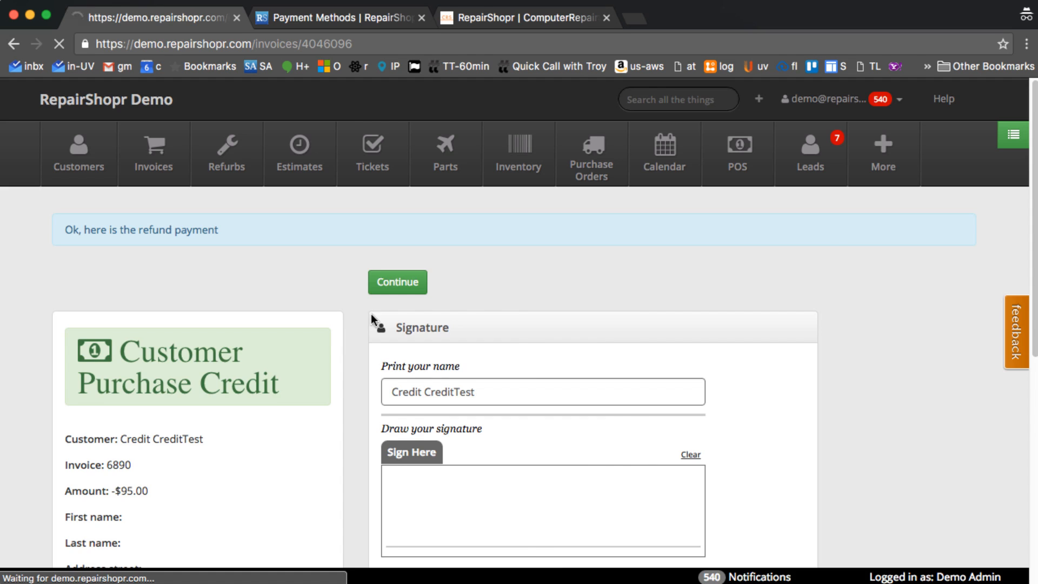
click(396, 282)
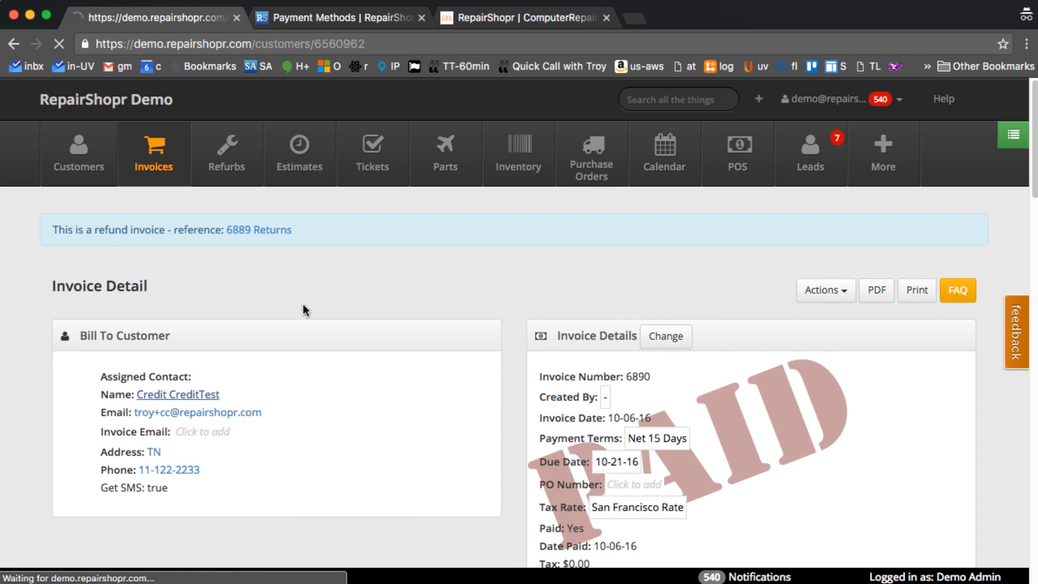
Open Credit CreditTest's customer page to verify the $95.00 credit balance
click(178, 395)
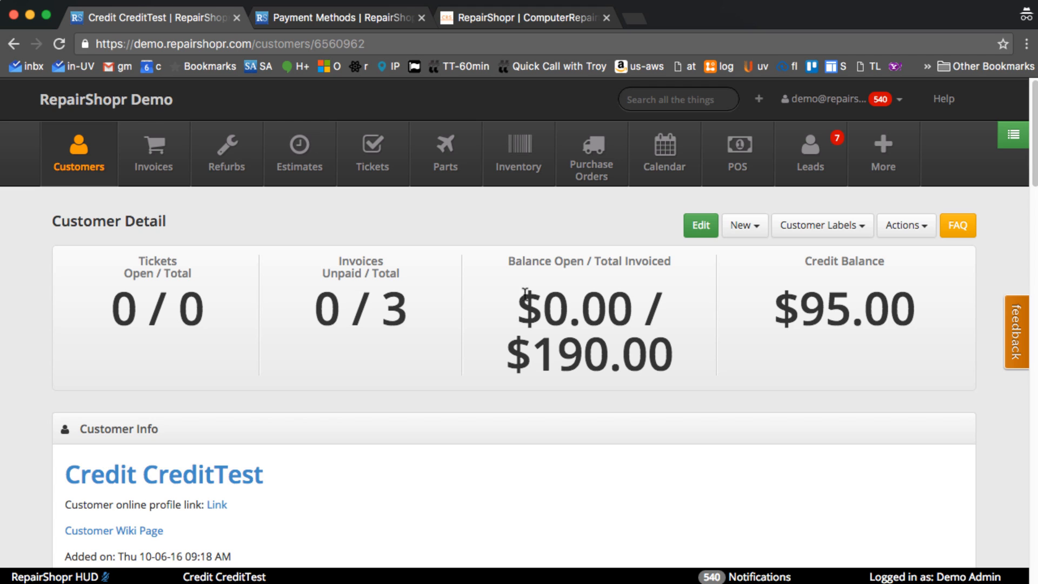
mouse_move(484, 297)
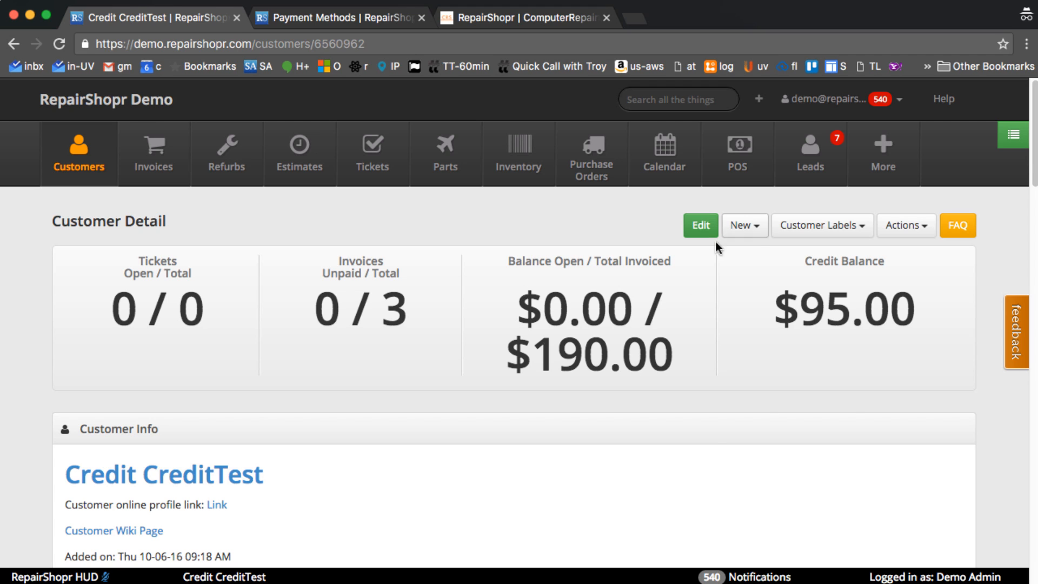
click(744, 225)
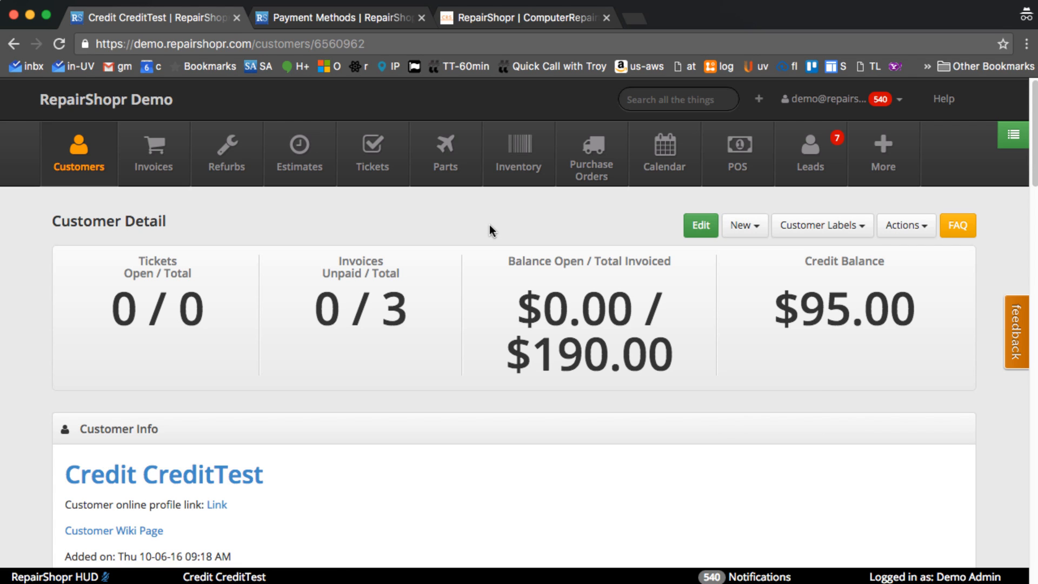
mouse_move(495, 222)
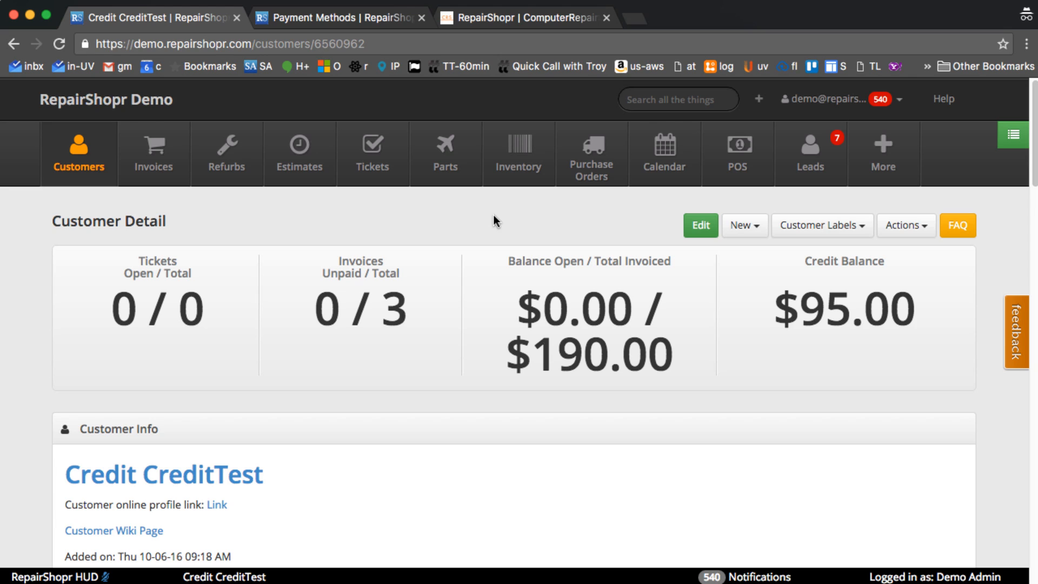